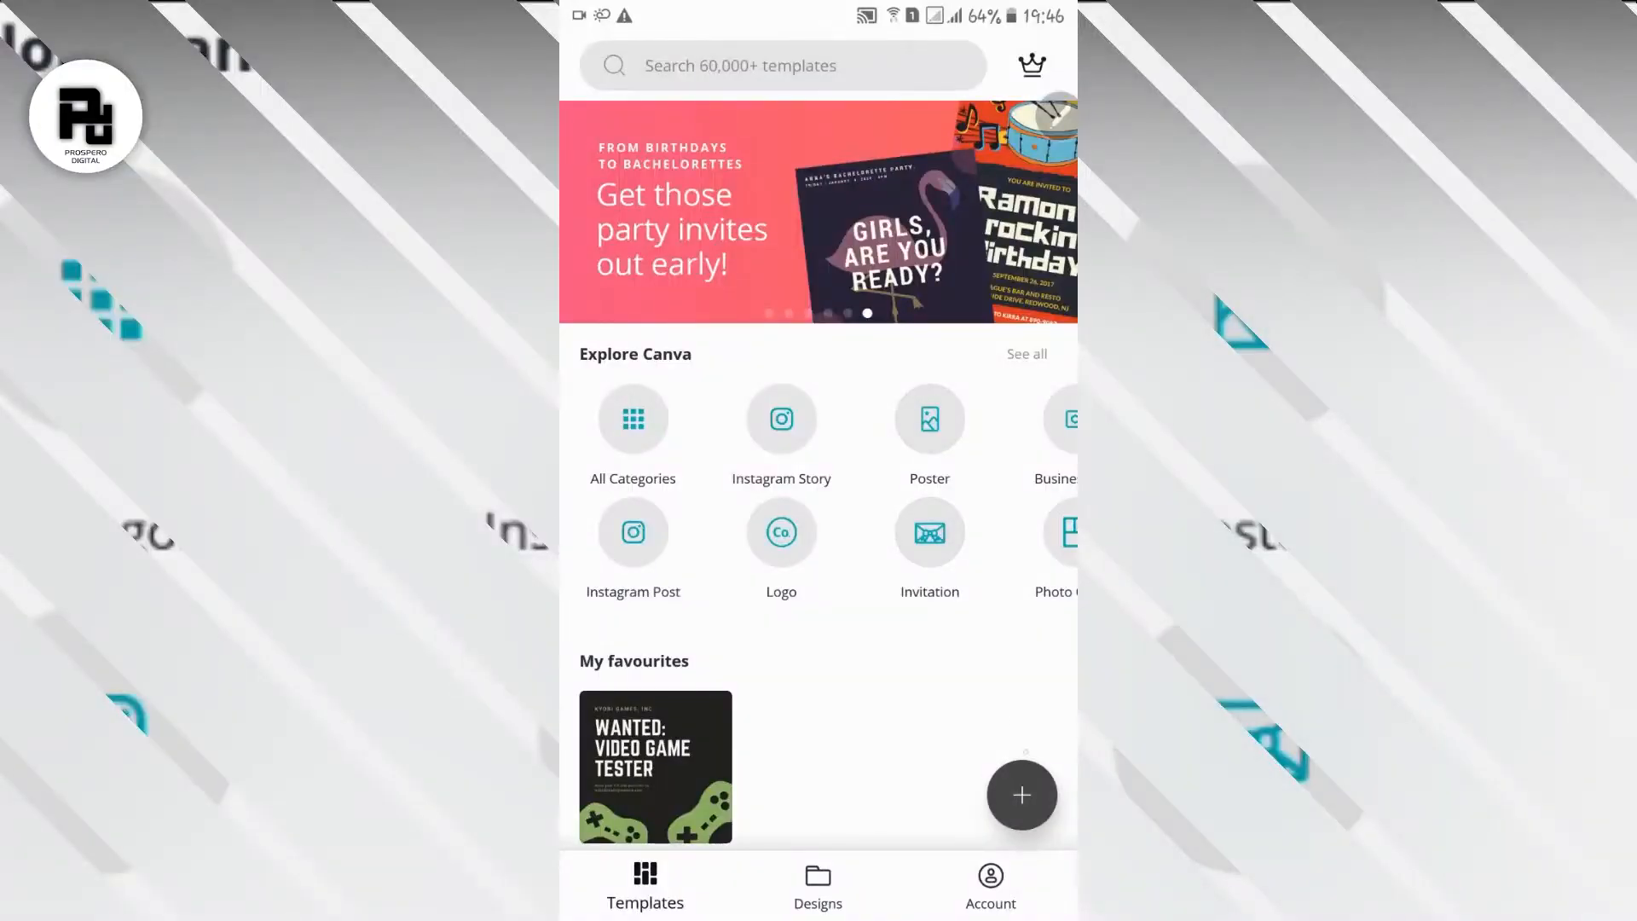
Step: Create a new custom-size design of 1080 × 1440 px
click(1020, 795)
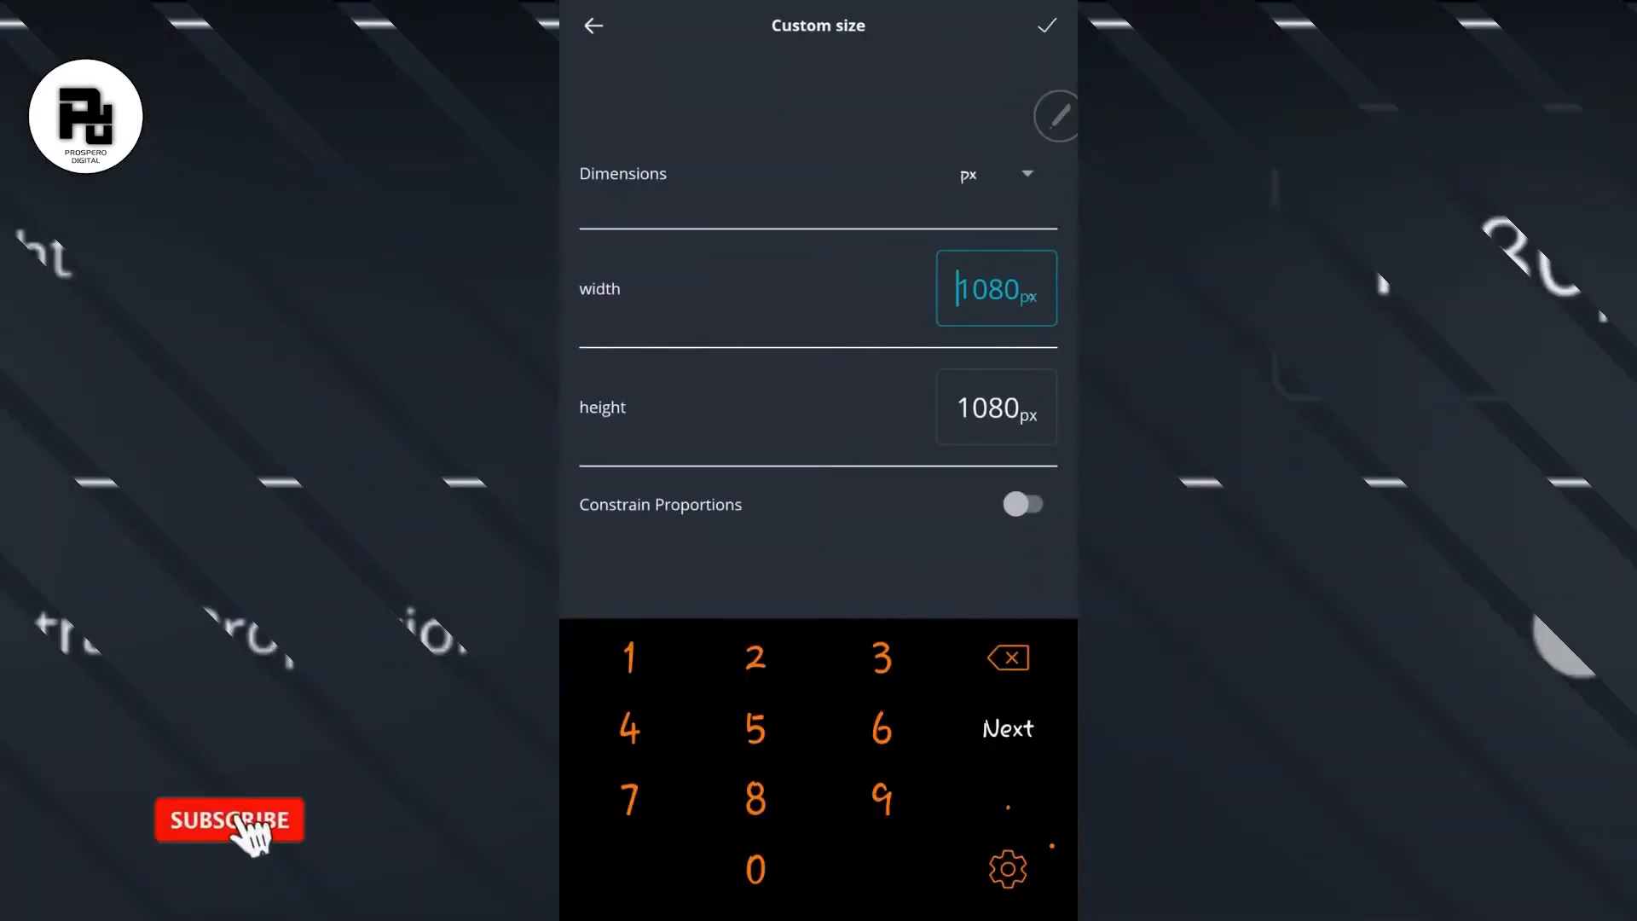
click(230, 819)
text(1440)
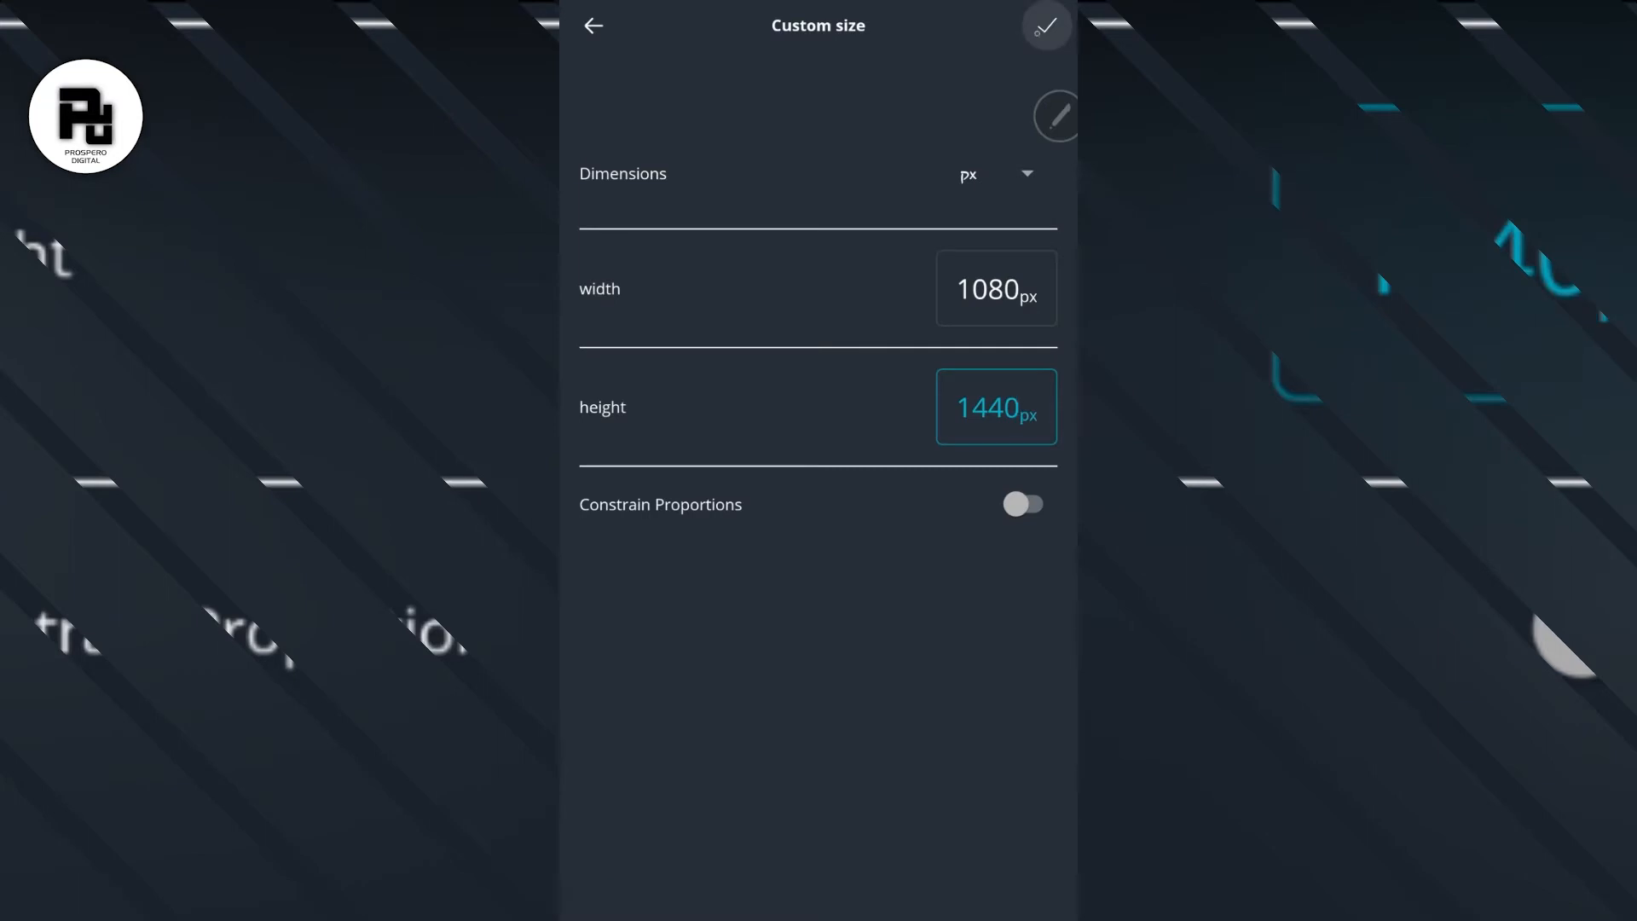
click(1051, 24)
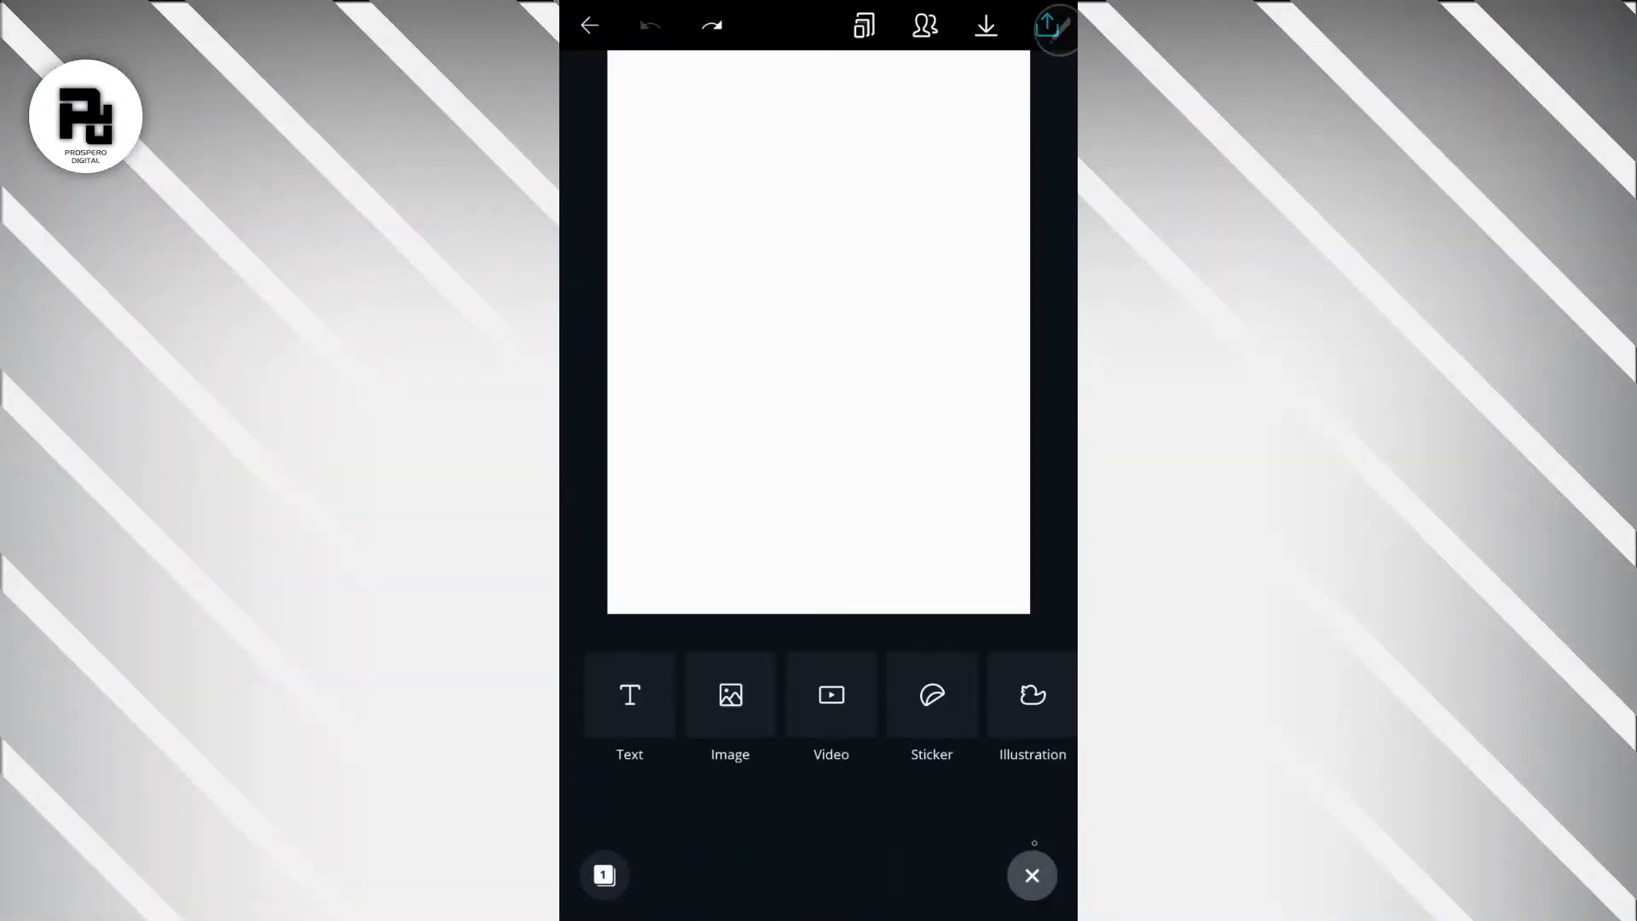
Step: Browse Canva's photo library for the apricot photo to use as the page background
click(730, 696)
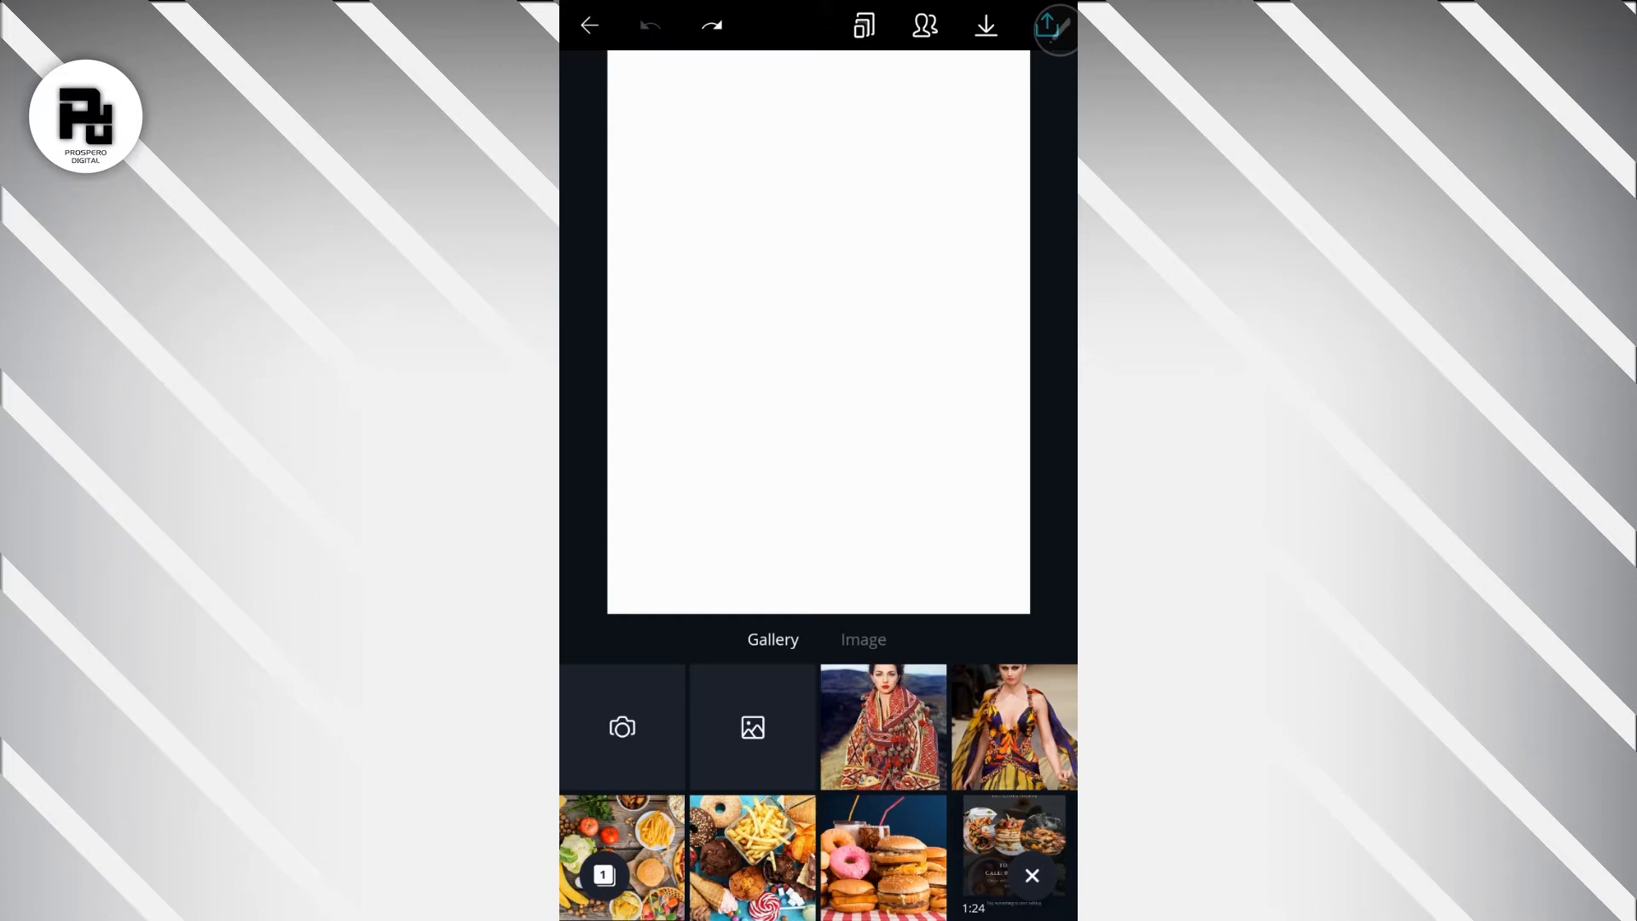
click(863, 638)
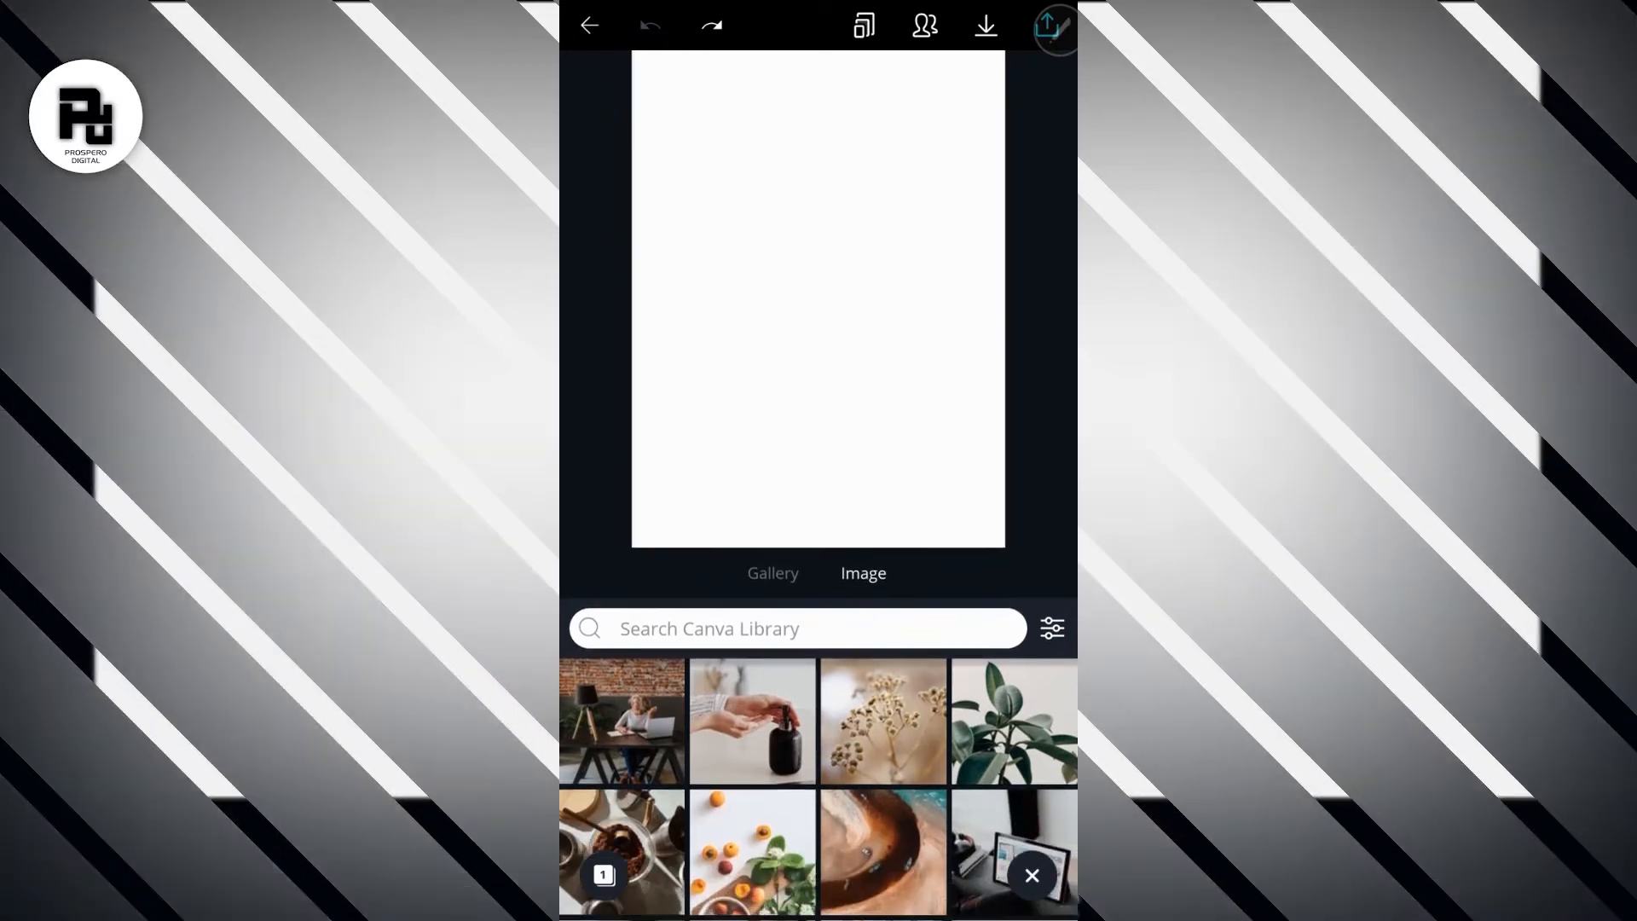
scroll(down, 3)
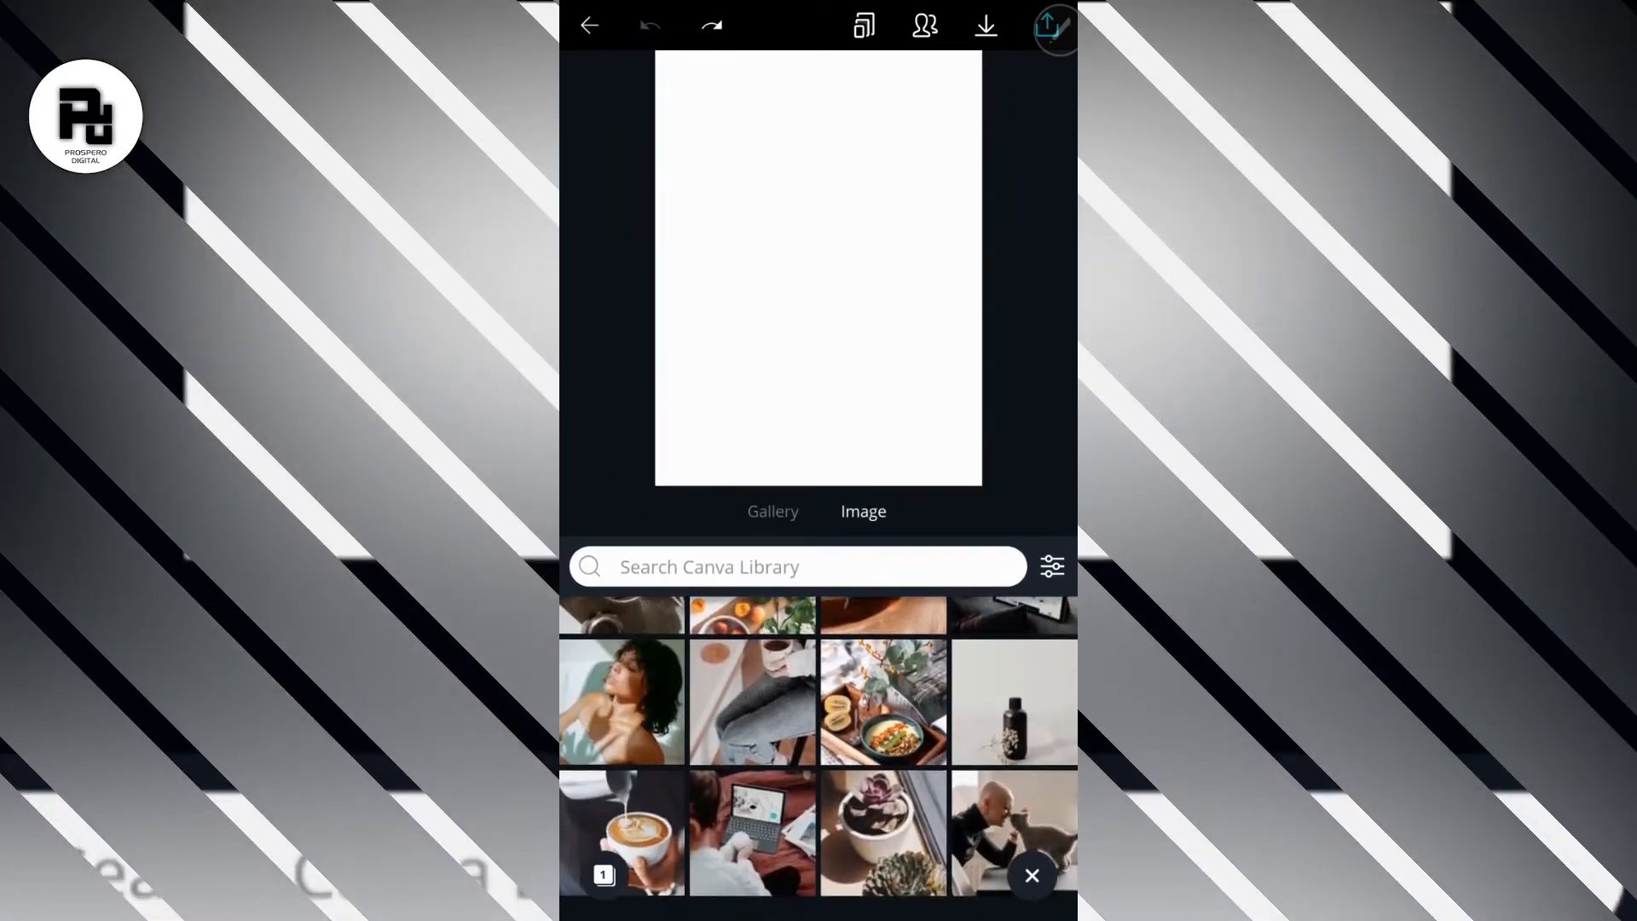
scroll(down, 3)
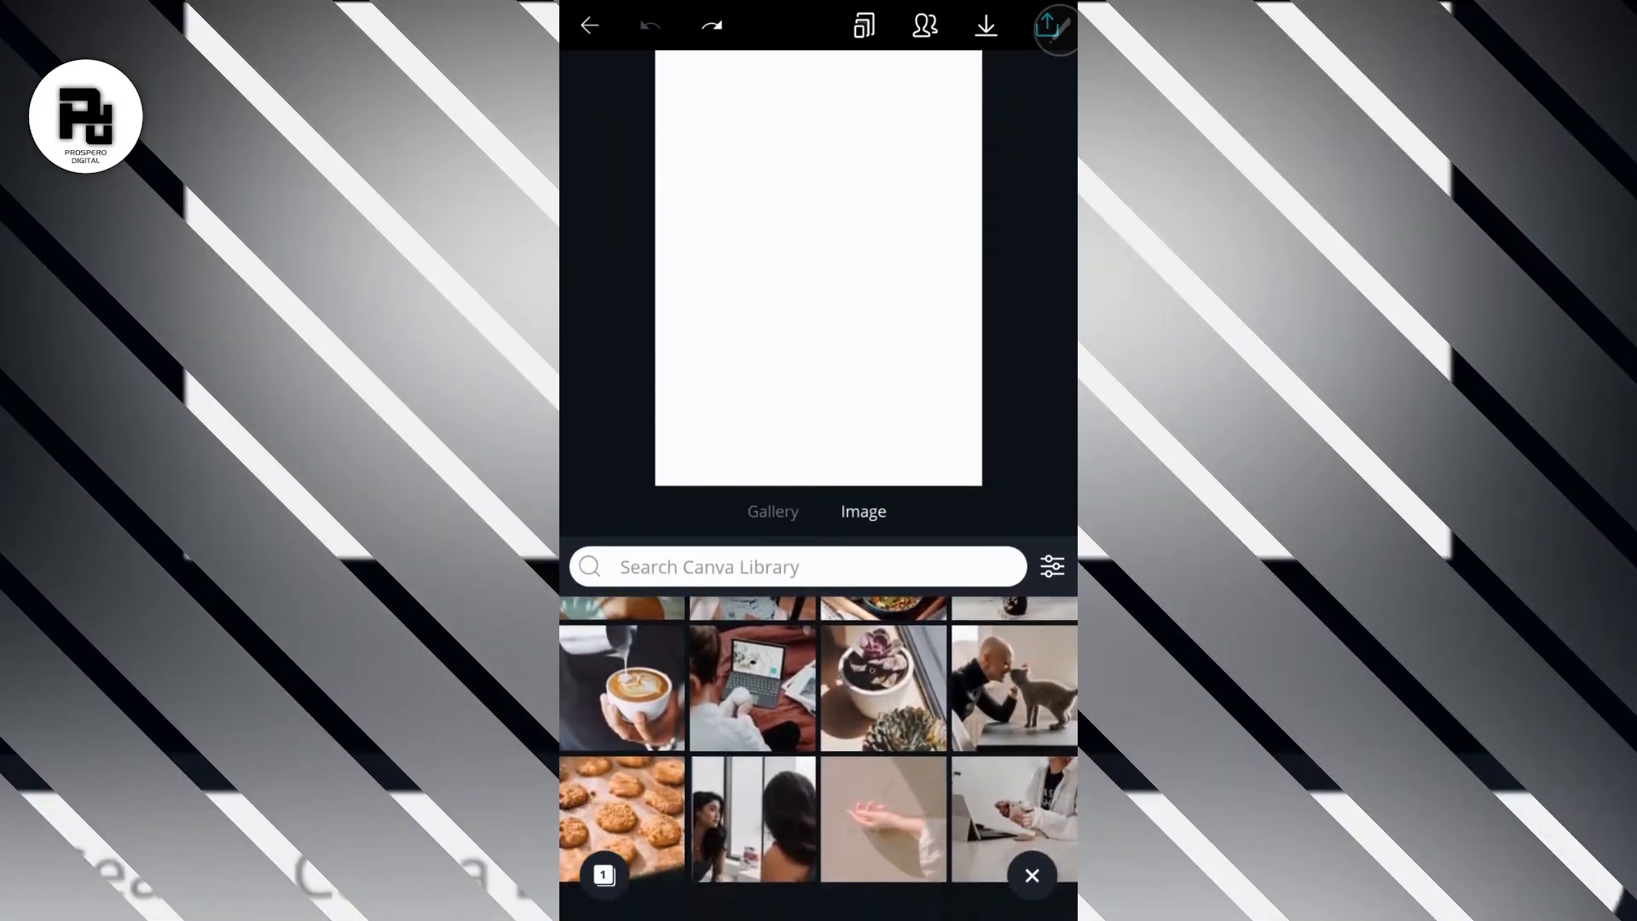
scroll(down, 3)
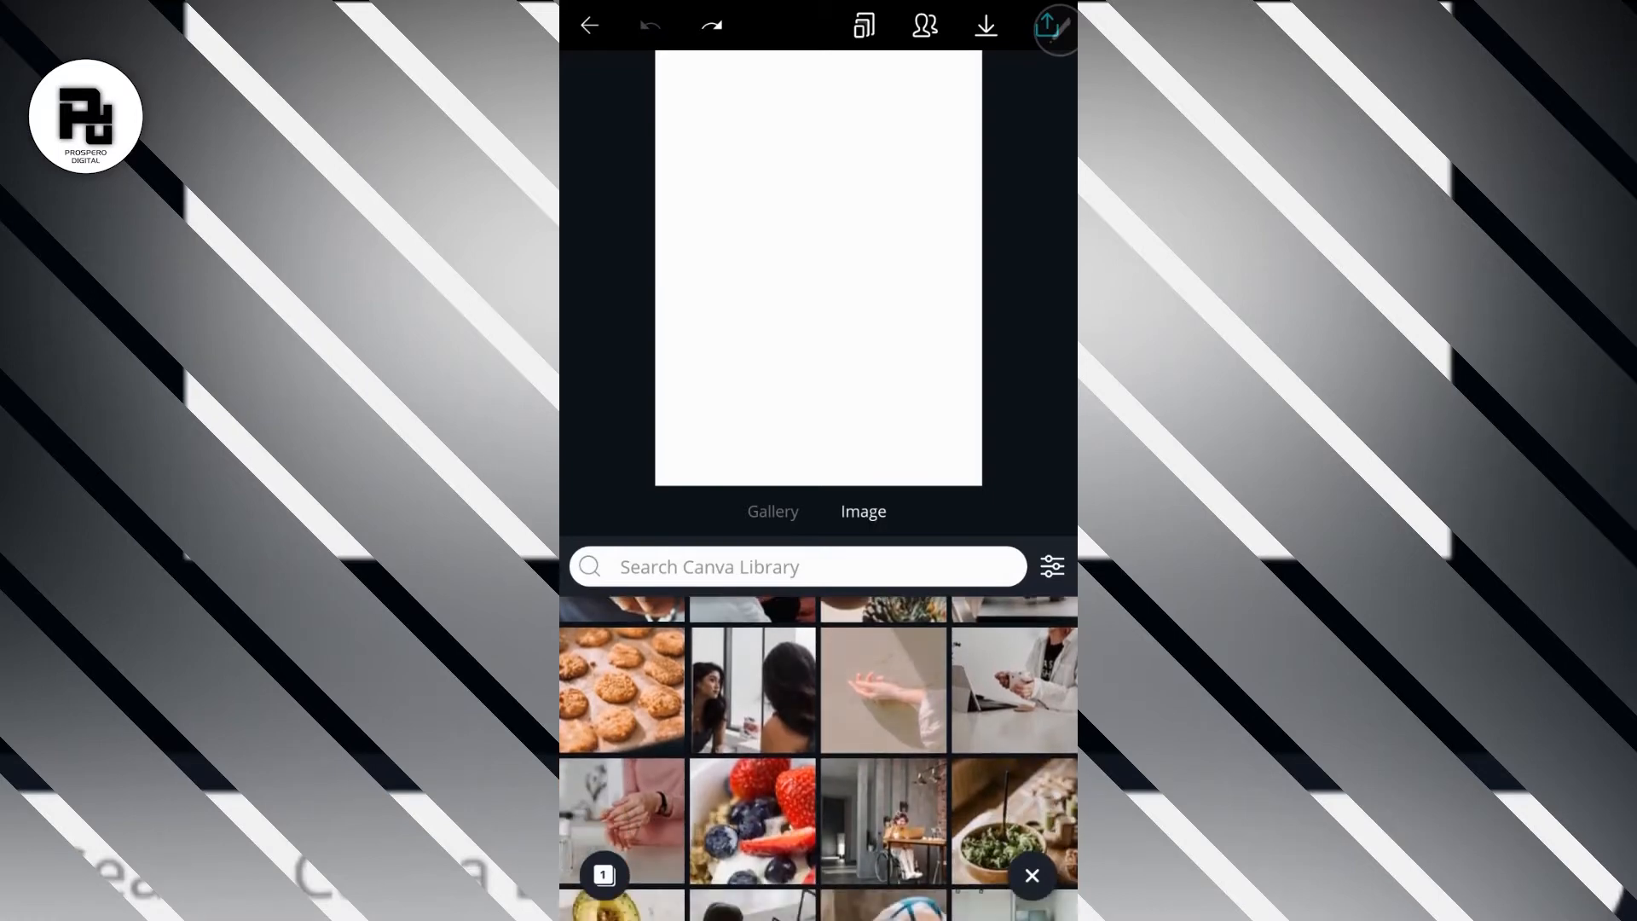
scroll(down, 3)
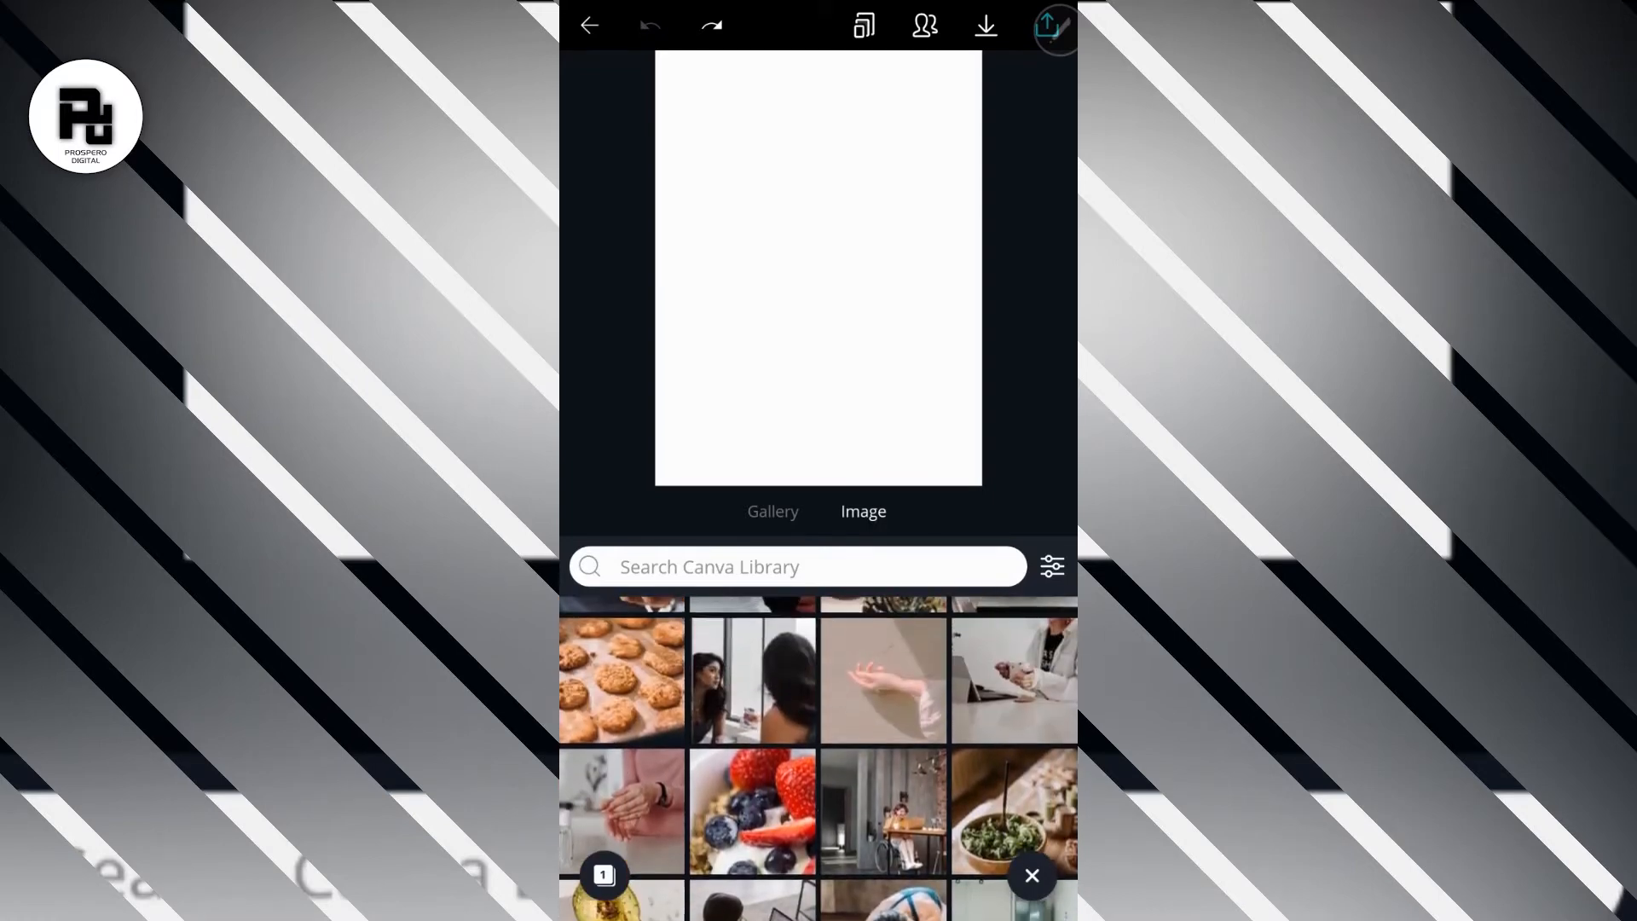
scroll(down, 3)
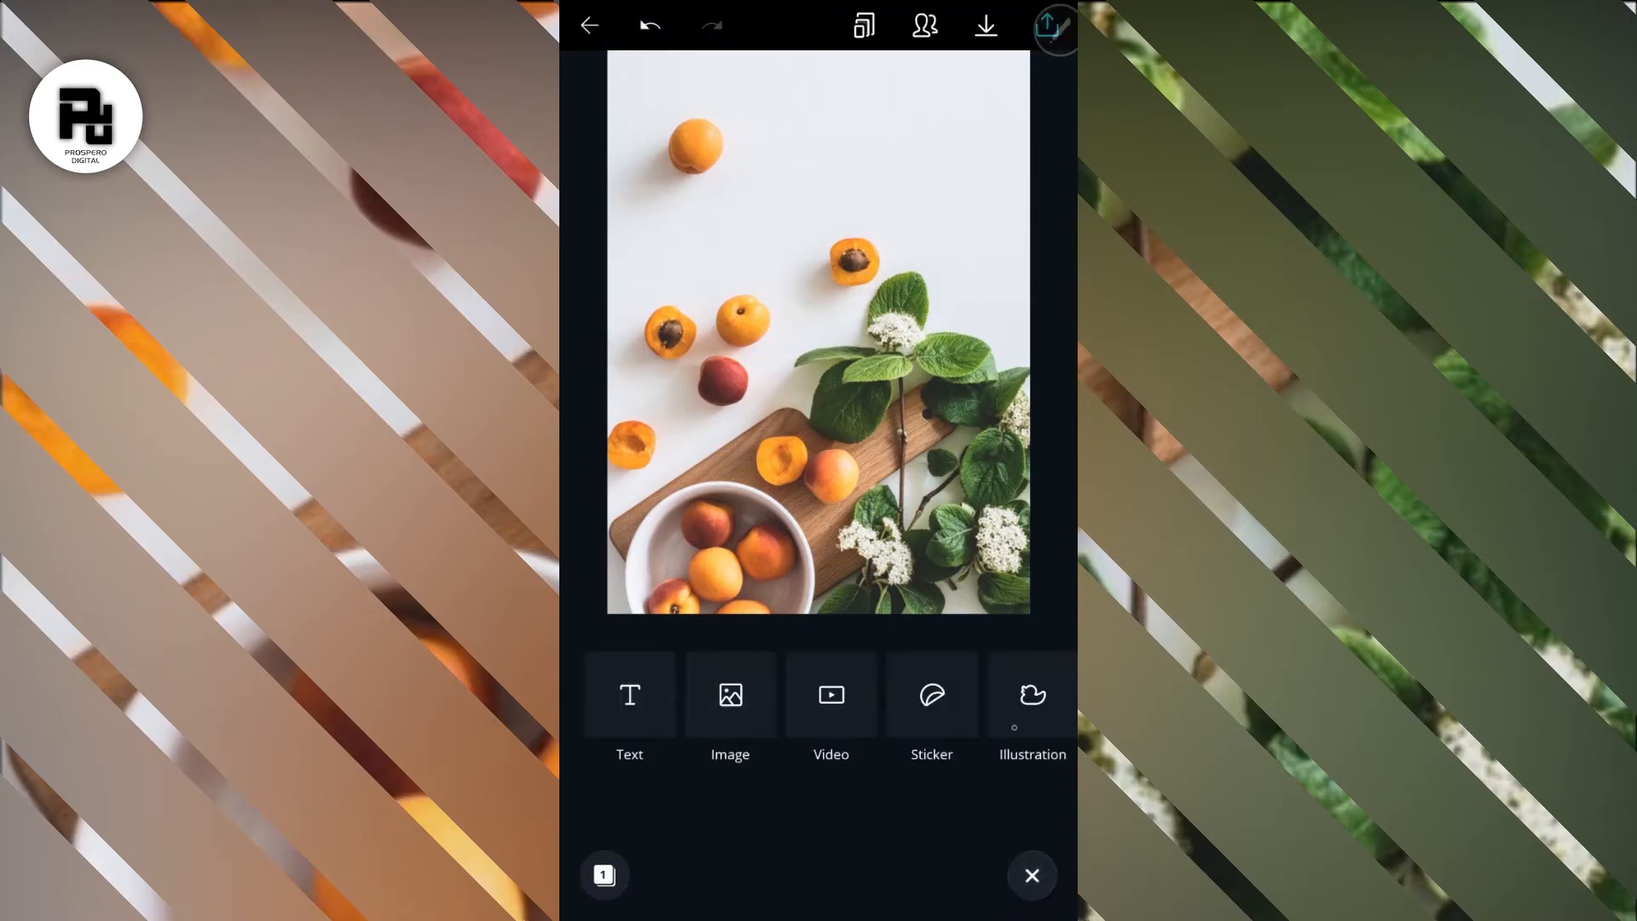
Step: Search the illustration library for "shapes" and add a square shape over the photo
click(1032, 696)
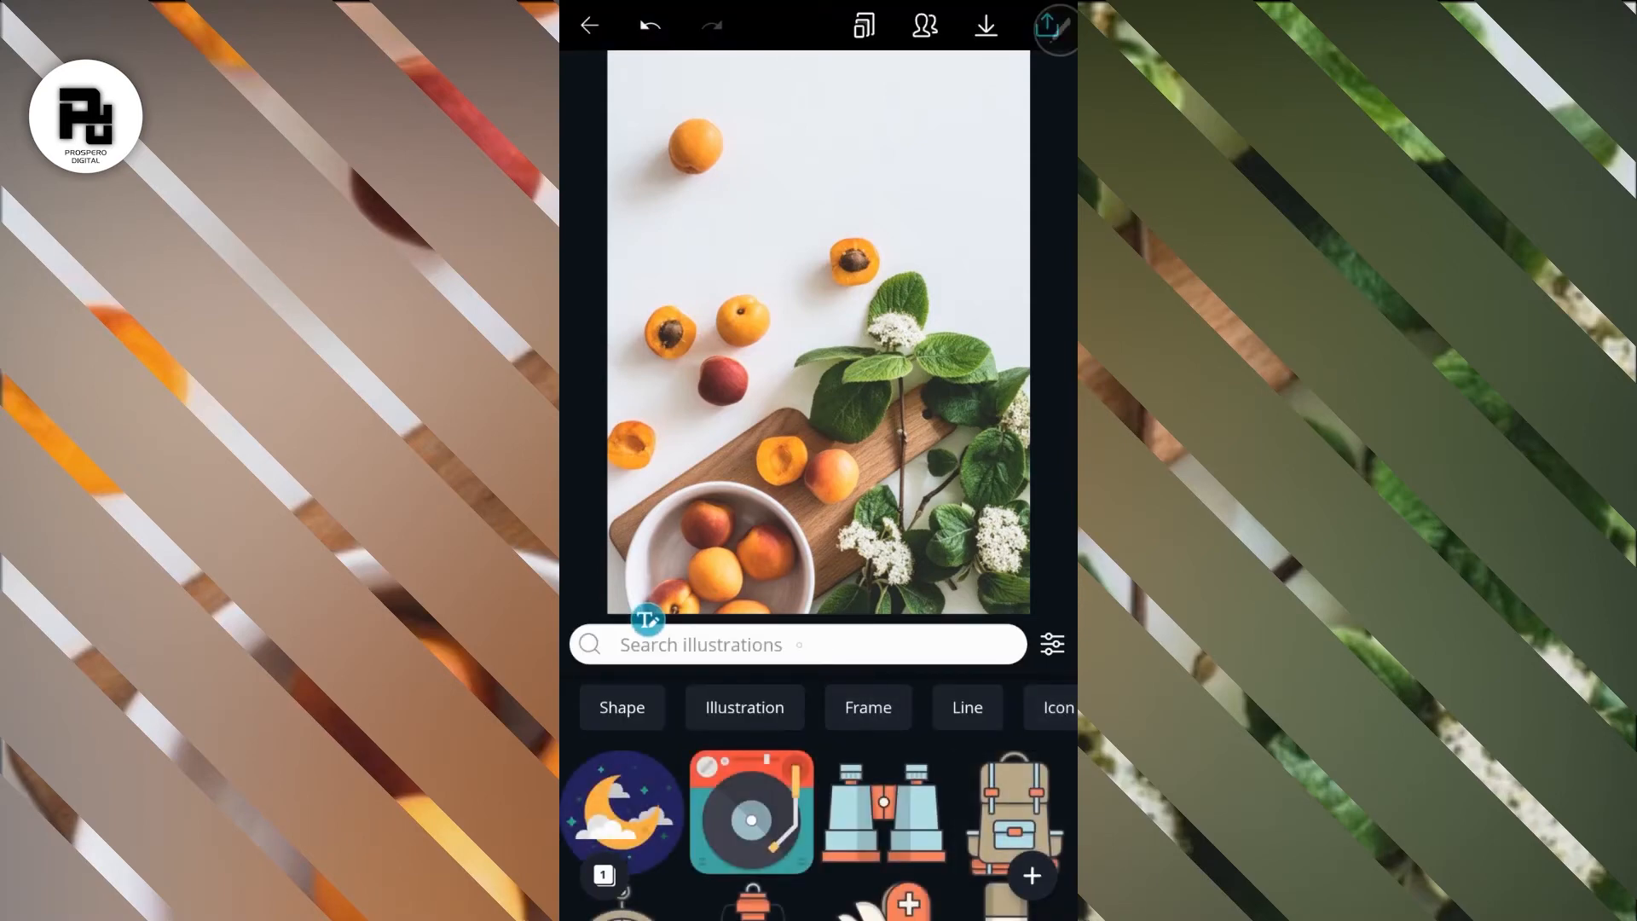
text(s)
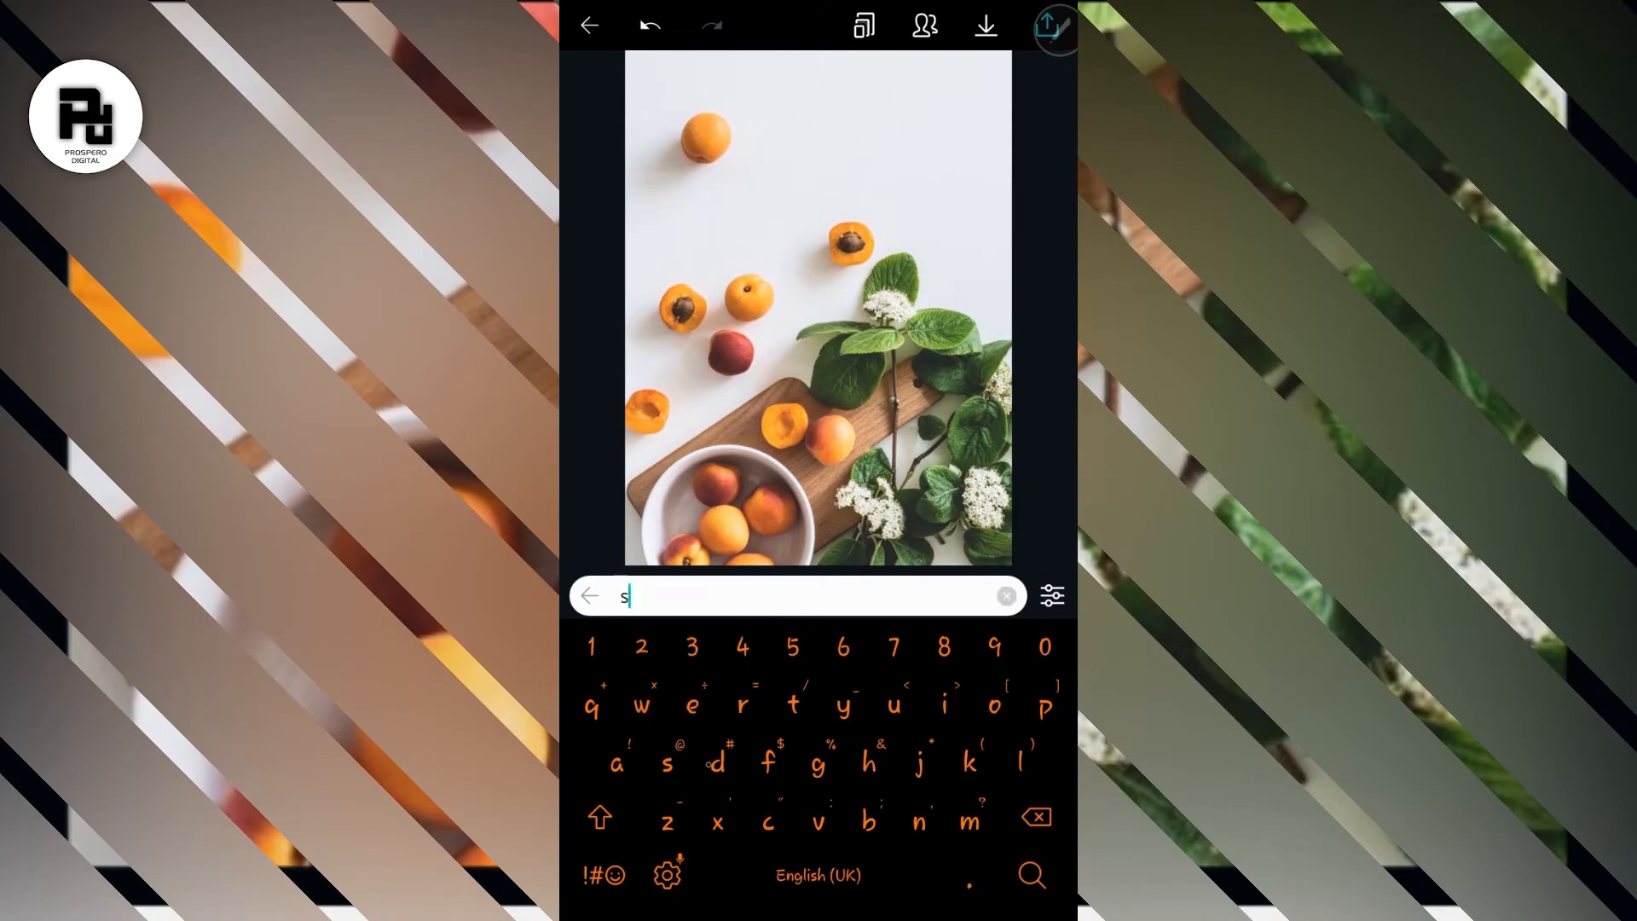
text(hapes)
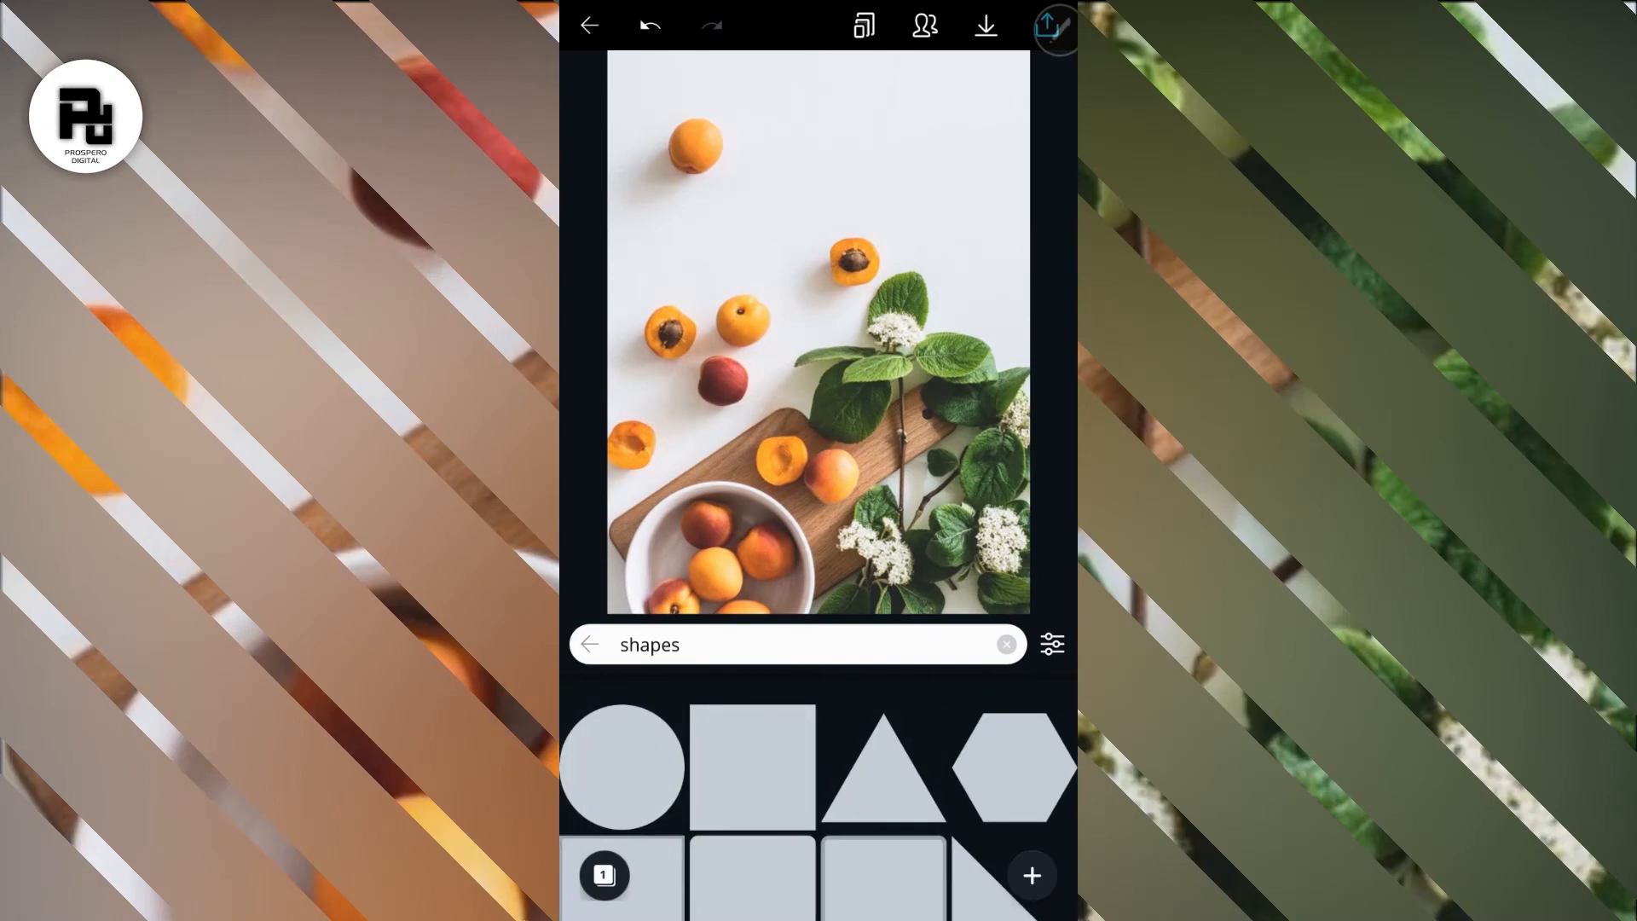
click(752, 765)
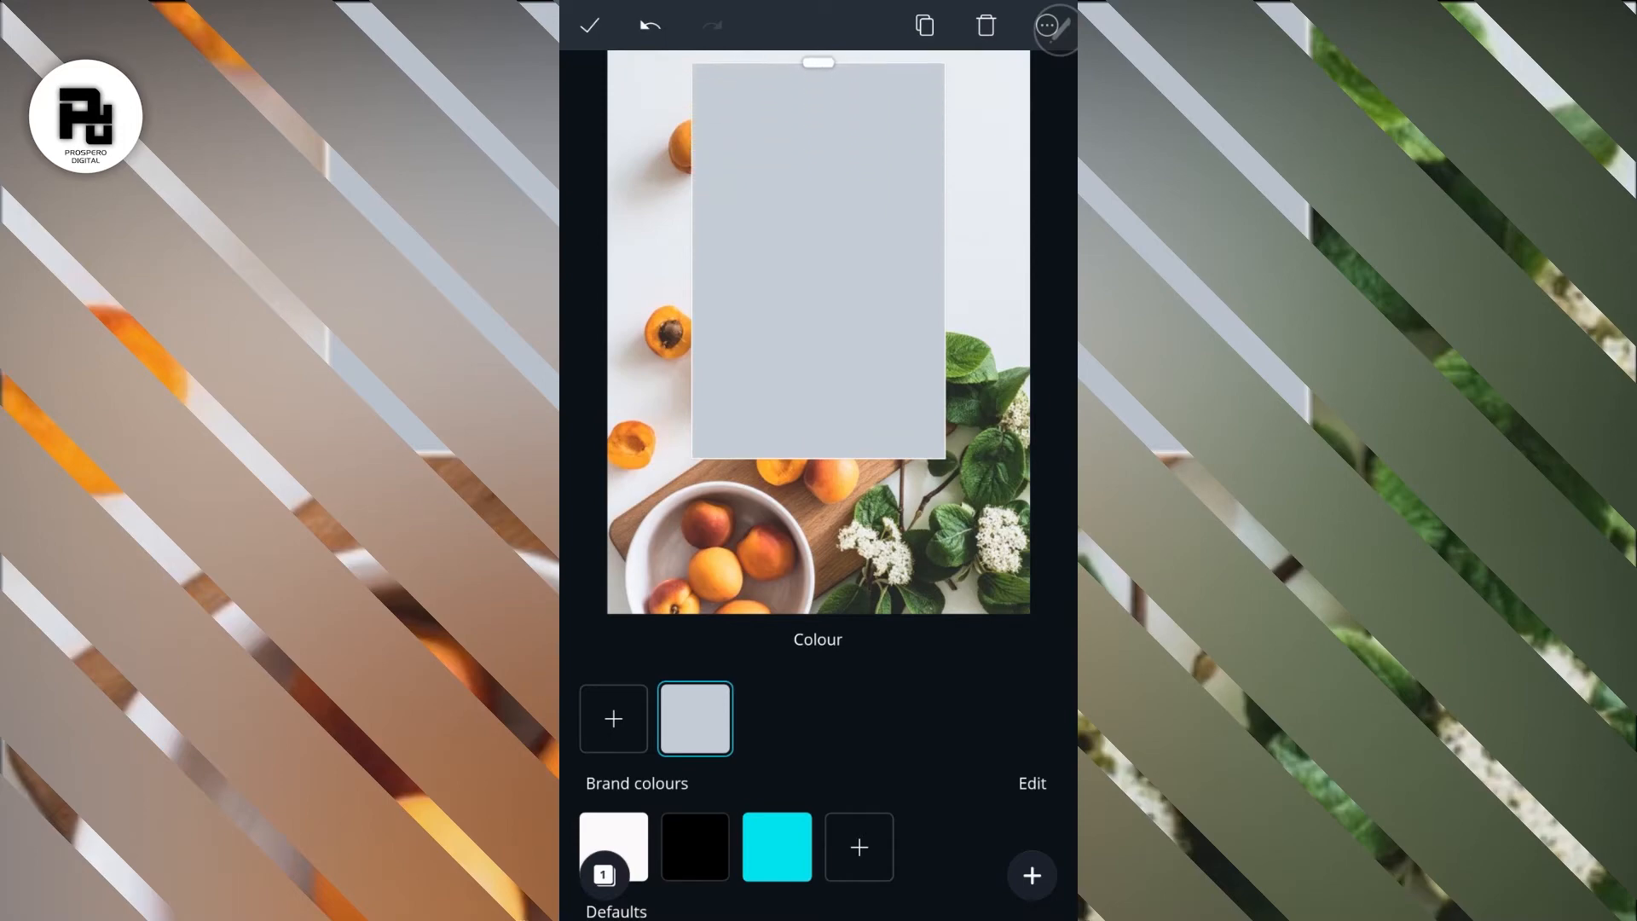
Step: Stretch the square to cover the whole page and recolour it black
click(817, 255)
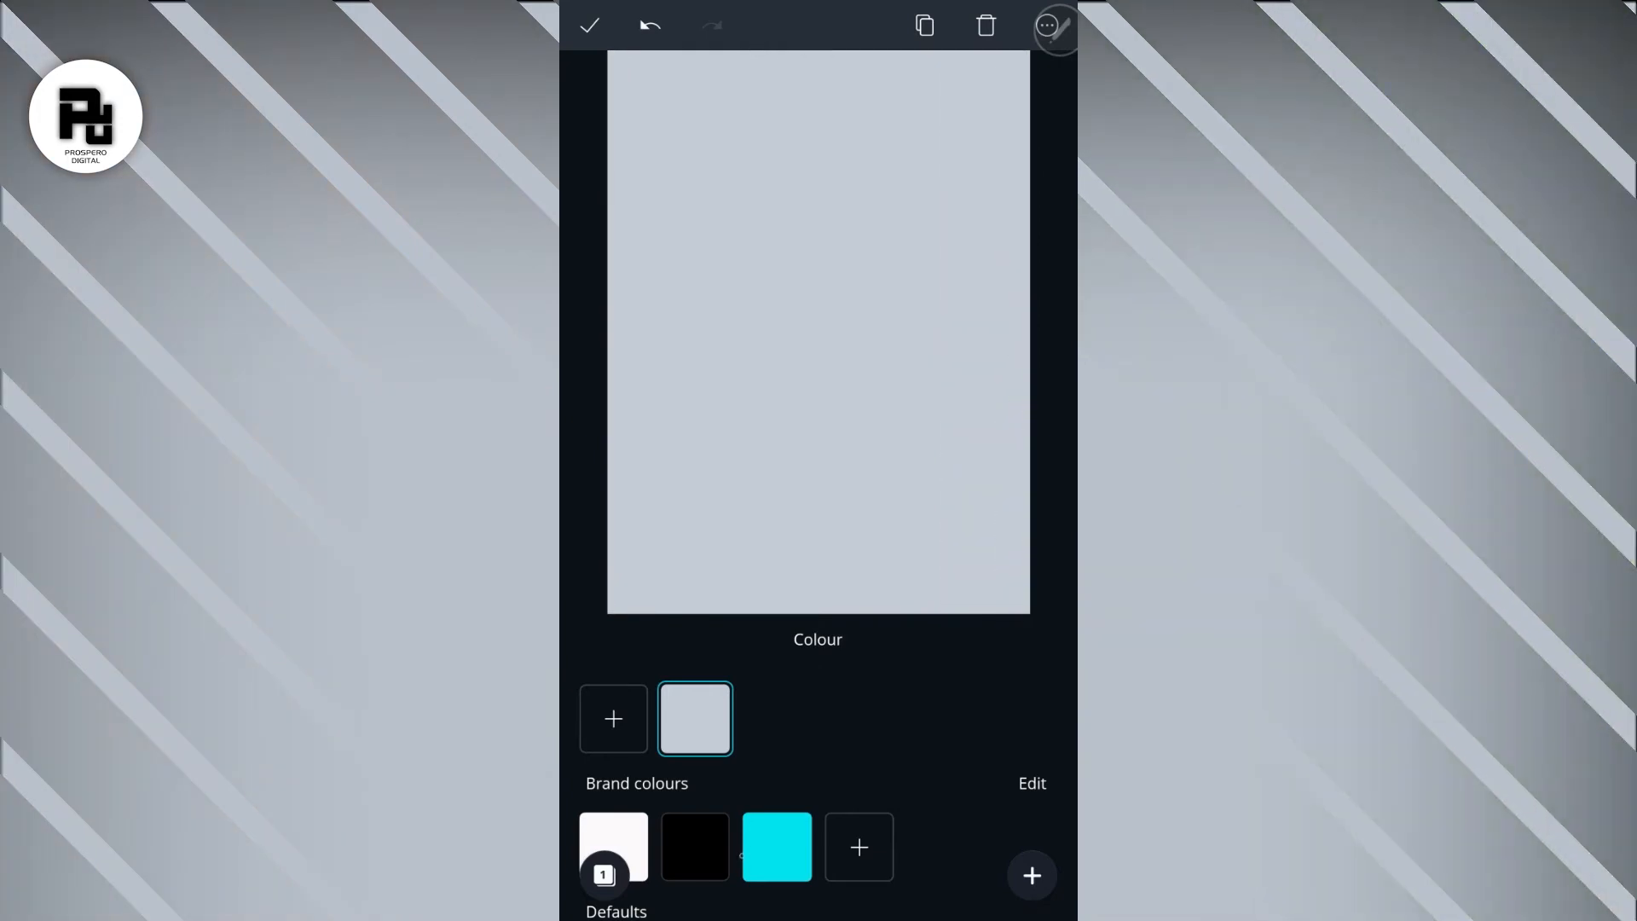
click(694, 846)
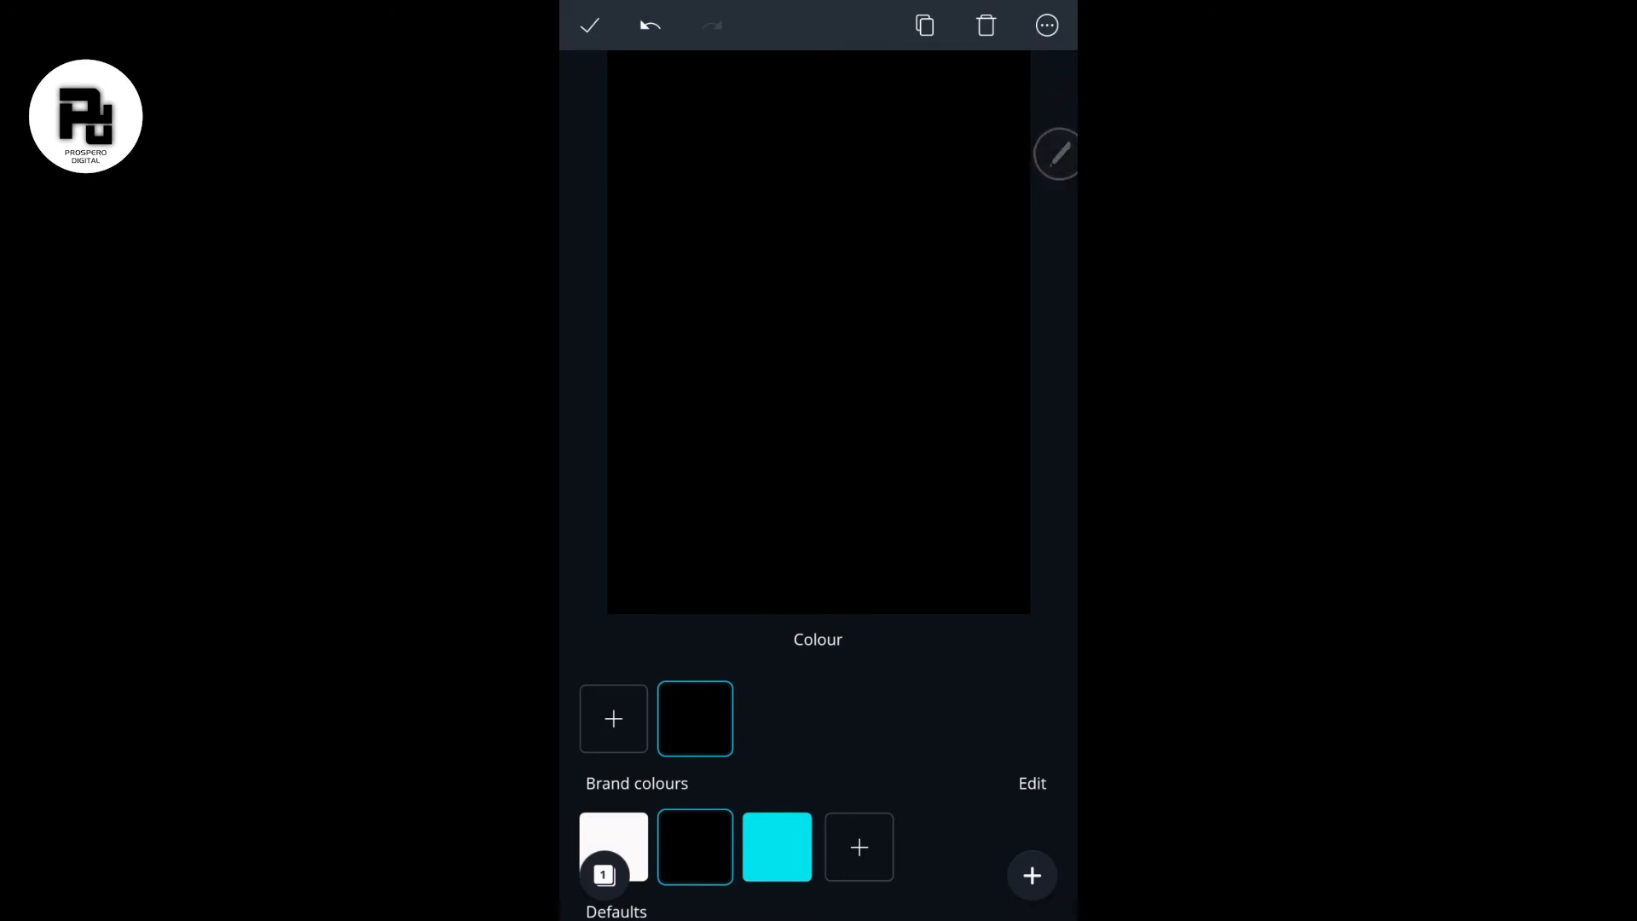
click(1047, 24)
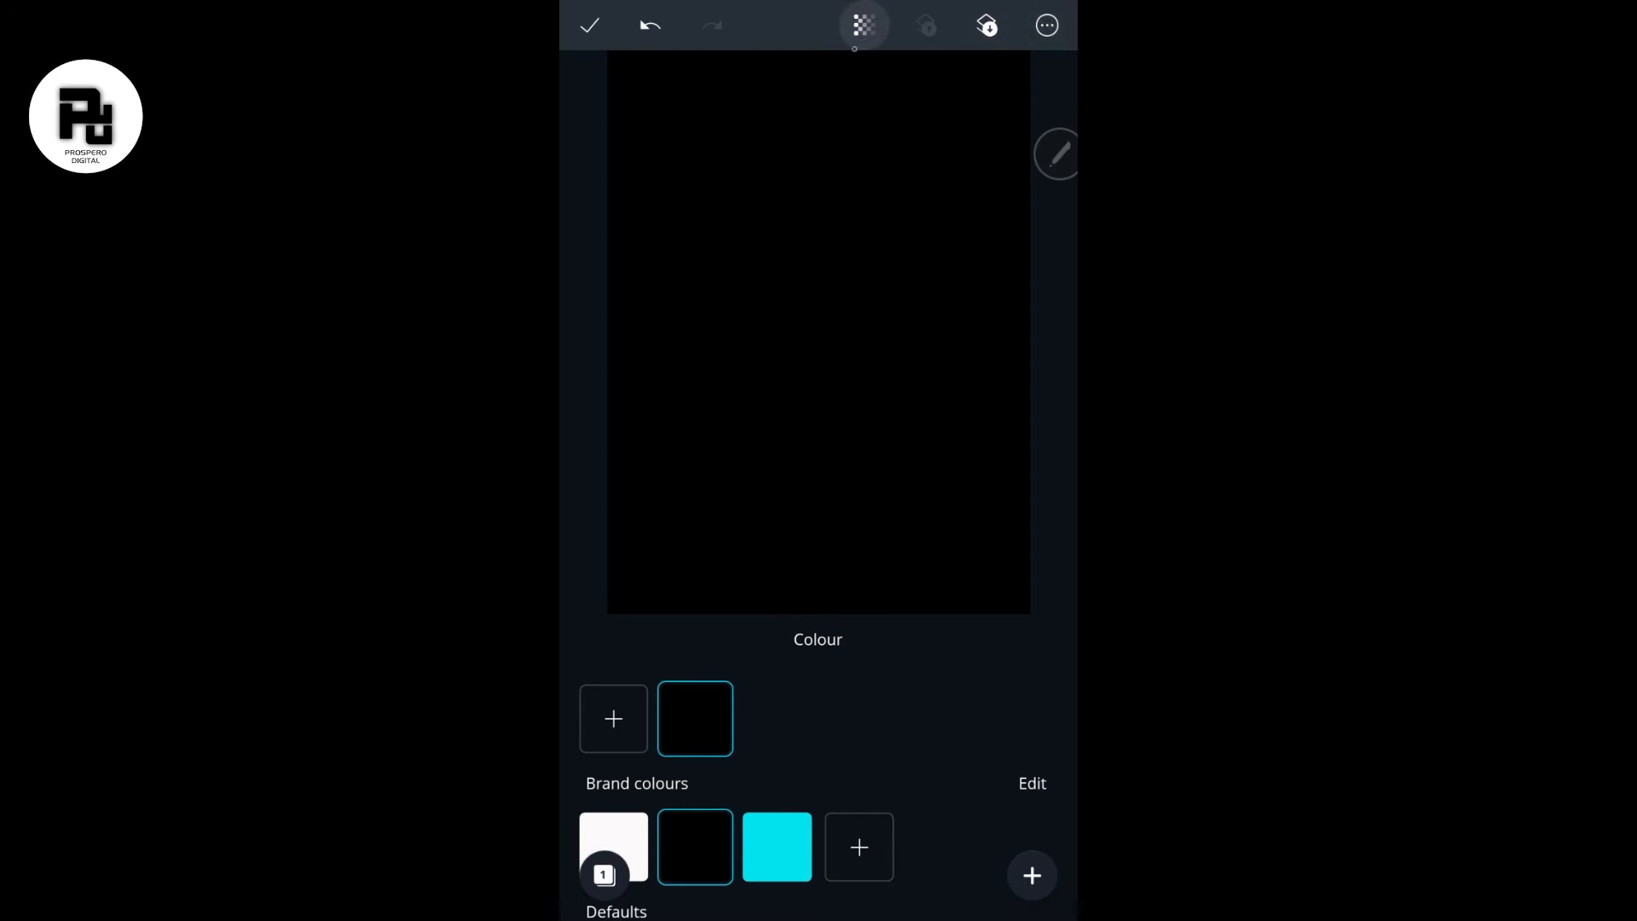
Step: Set the black overlay's transparency to about 70 and confirm the edit
click(863, 24)
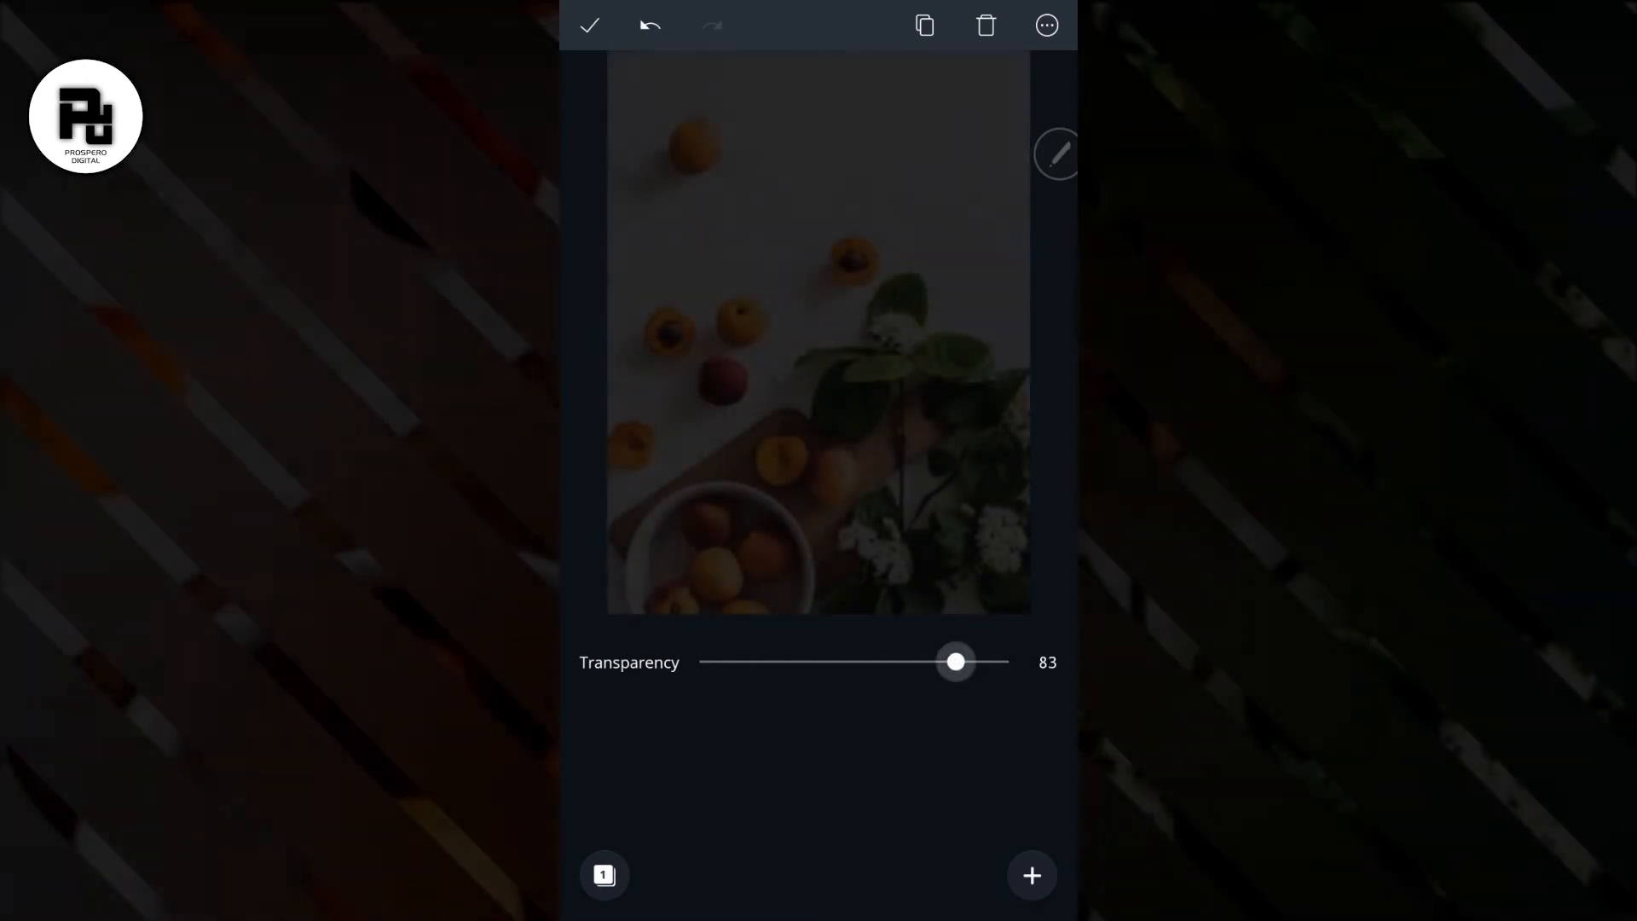
drag(955, 661, 921, 662)
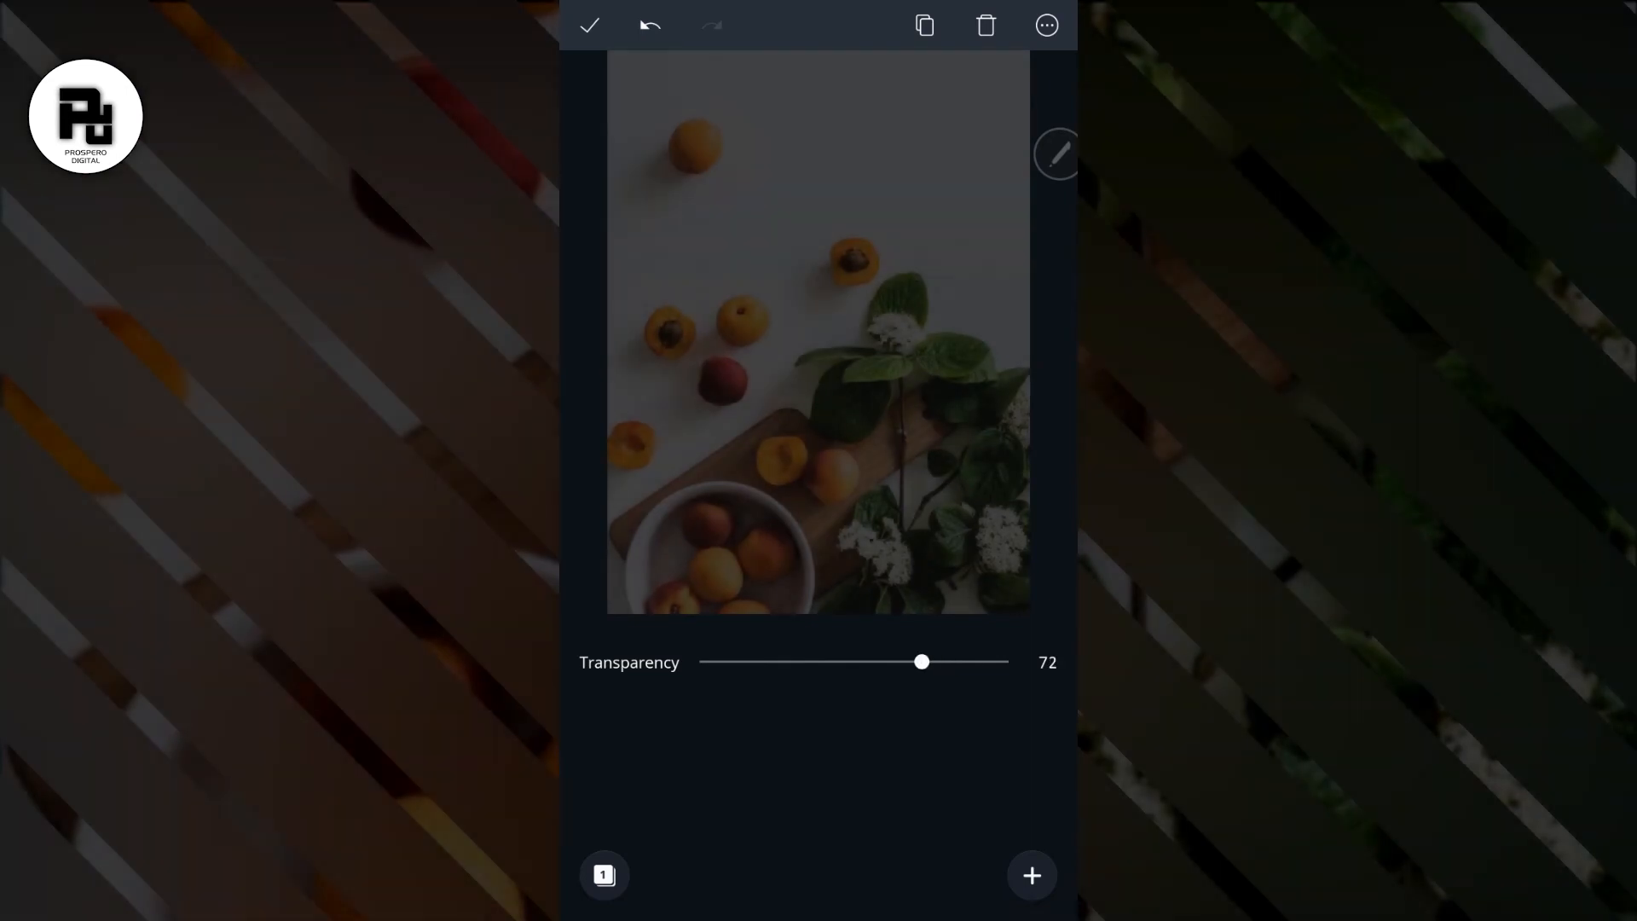
drag(922, 662, 916, 662)
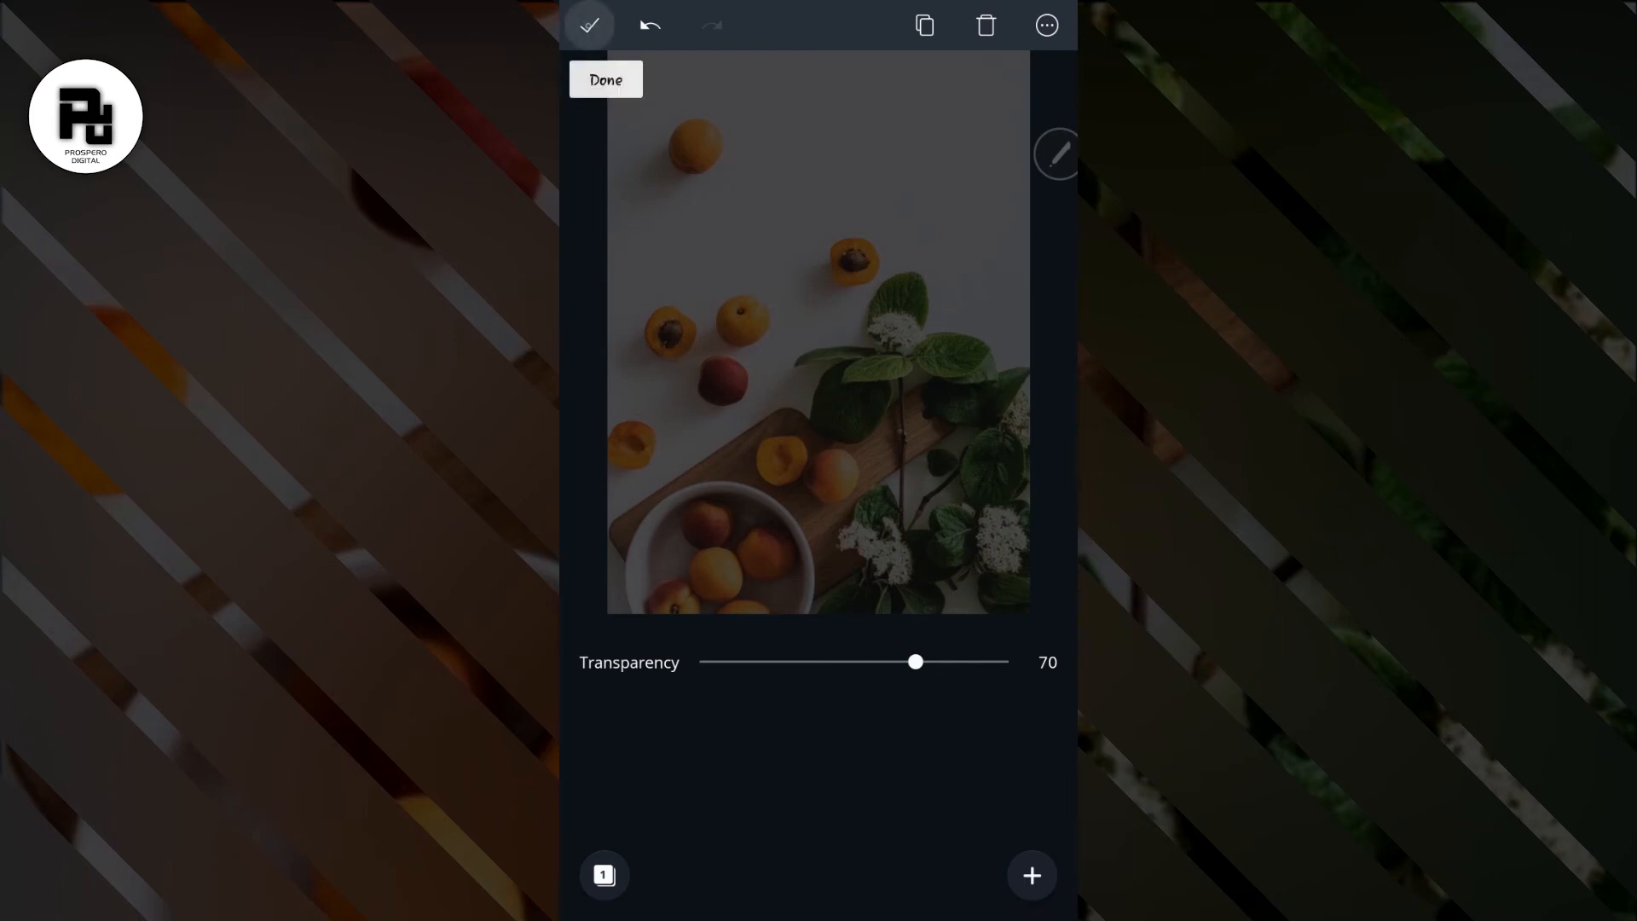
click(591, 24)
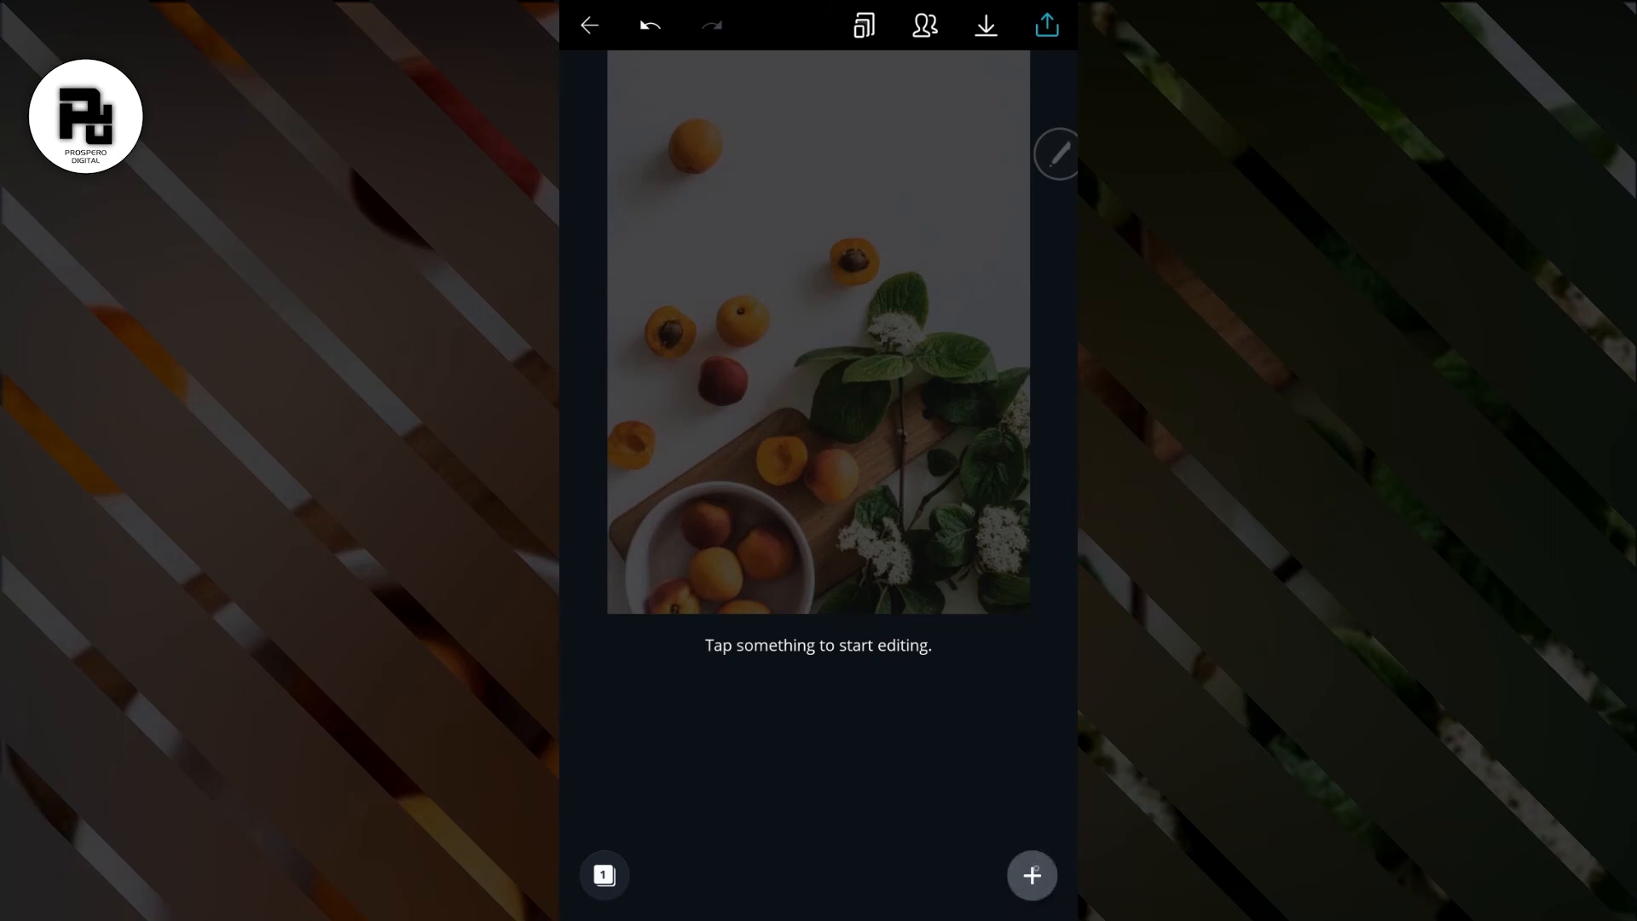
Step: Add a plain text box, discard it, and return to the ready-made text designs
click(1034, 877)
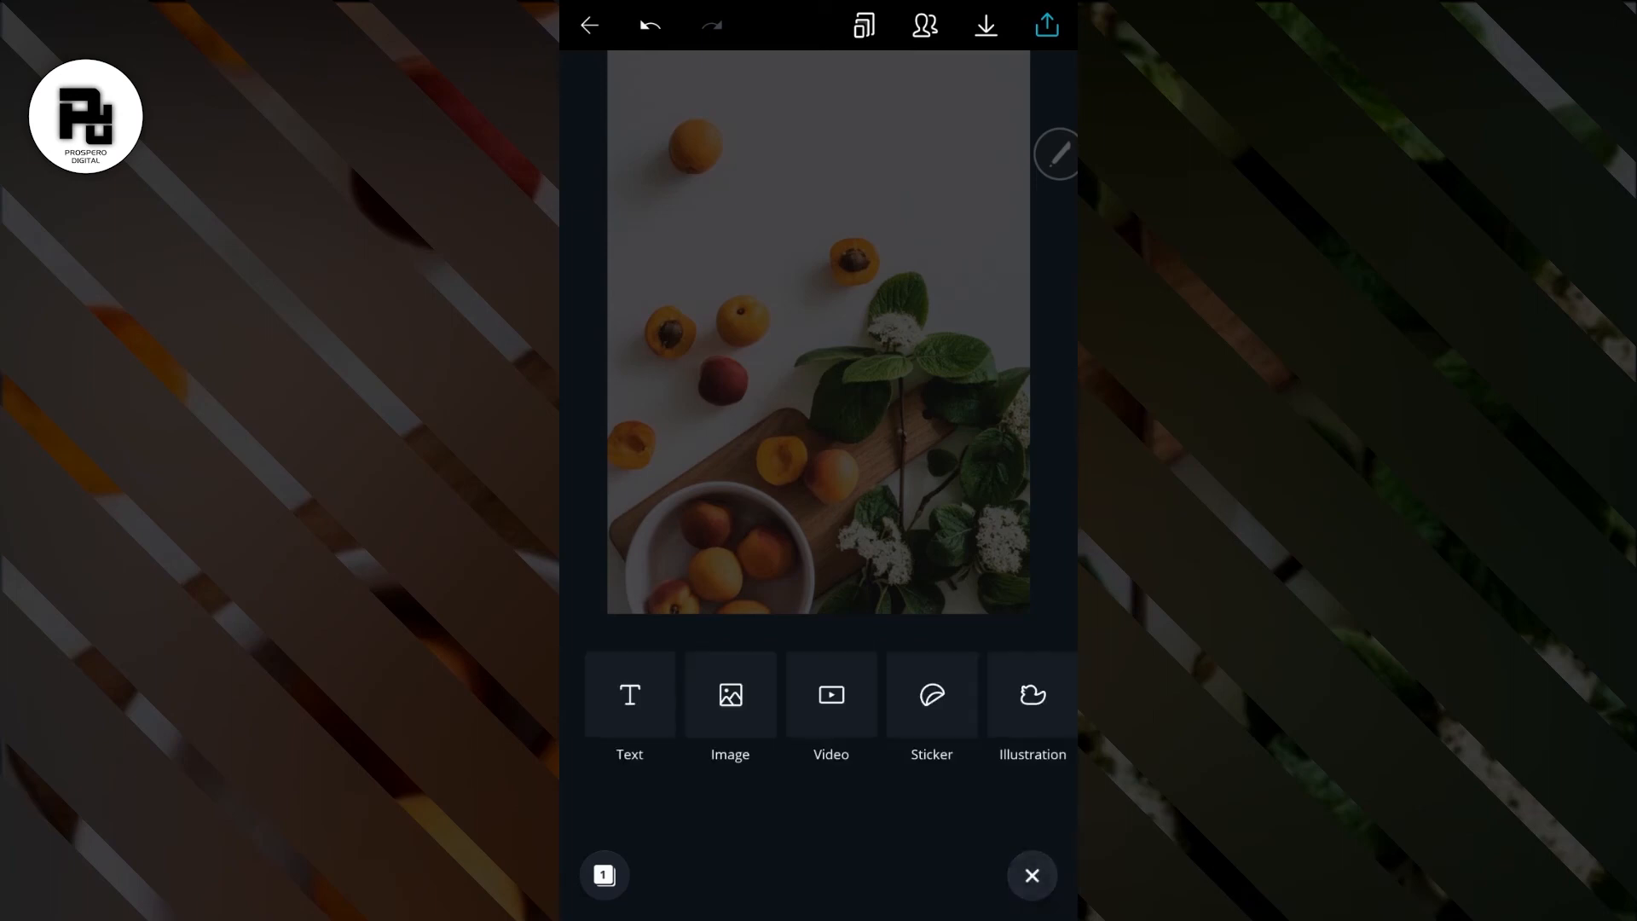
click(629, 696)
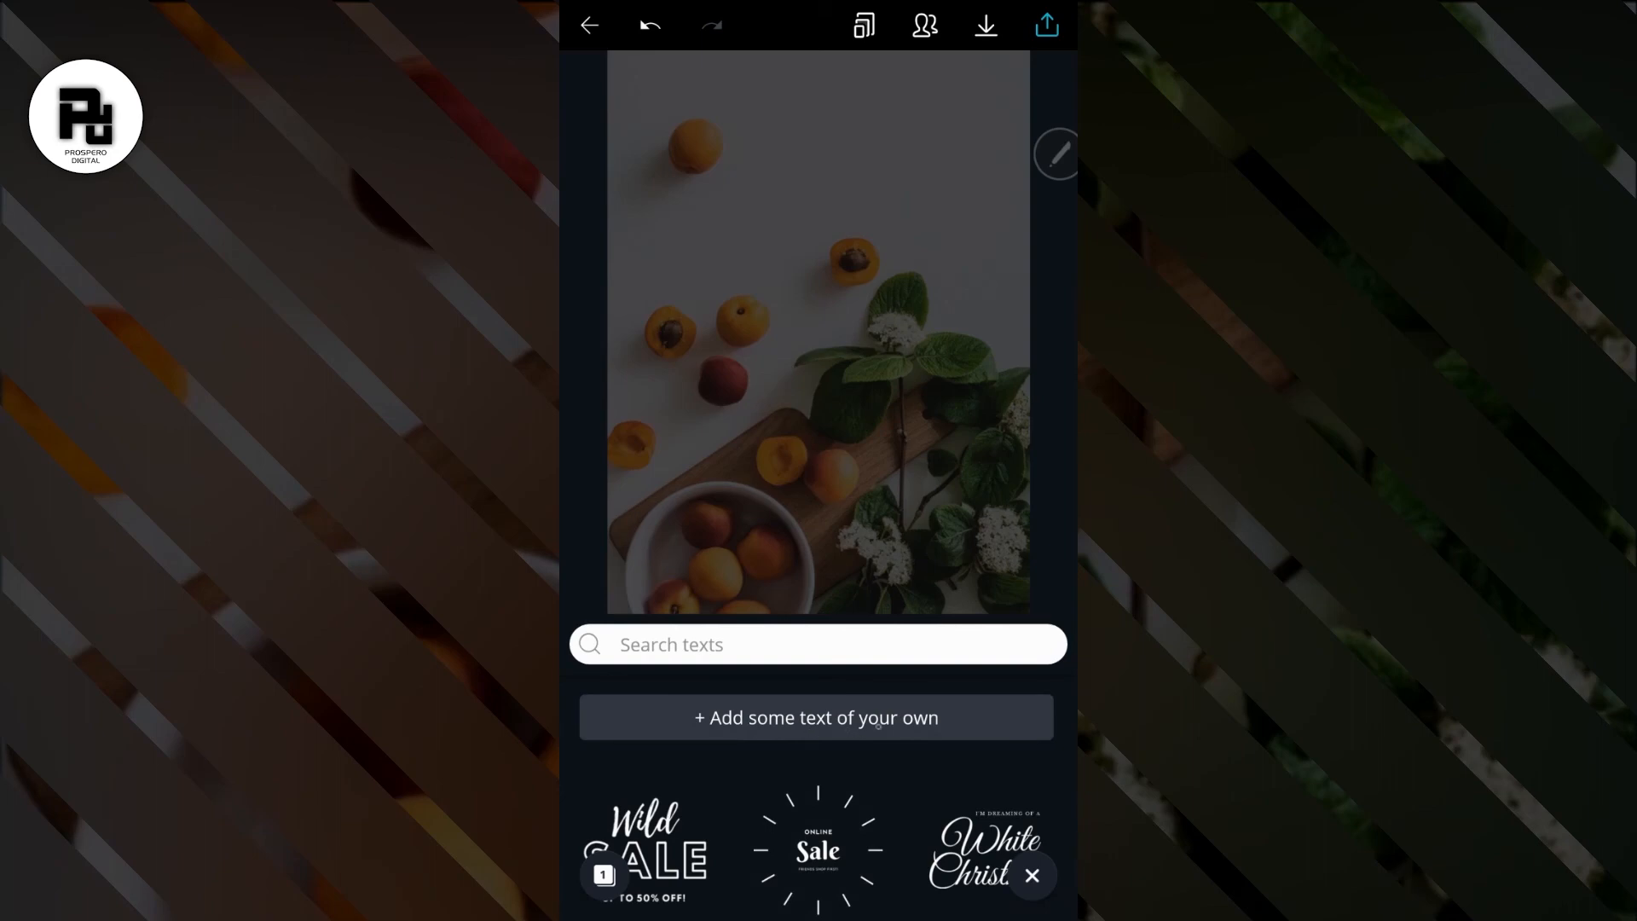
click(817, 717)
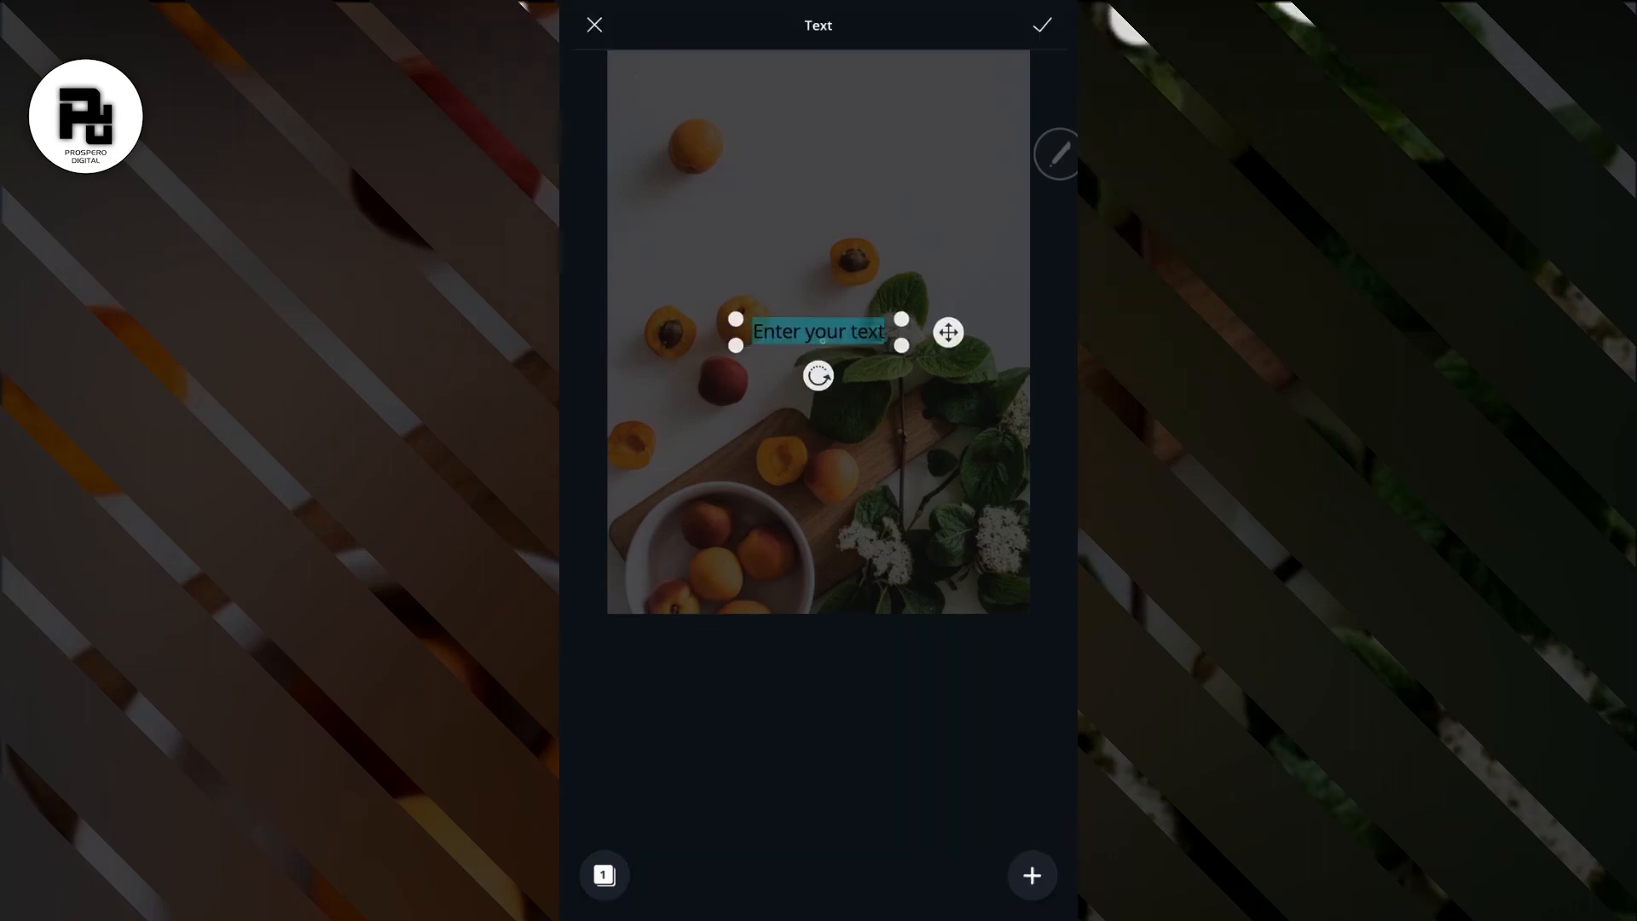
text(1gb gfgg)
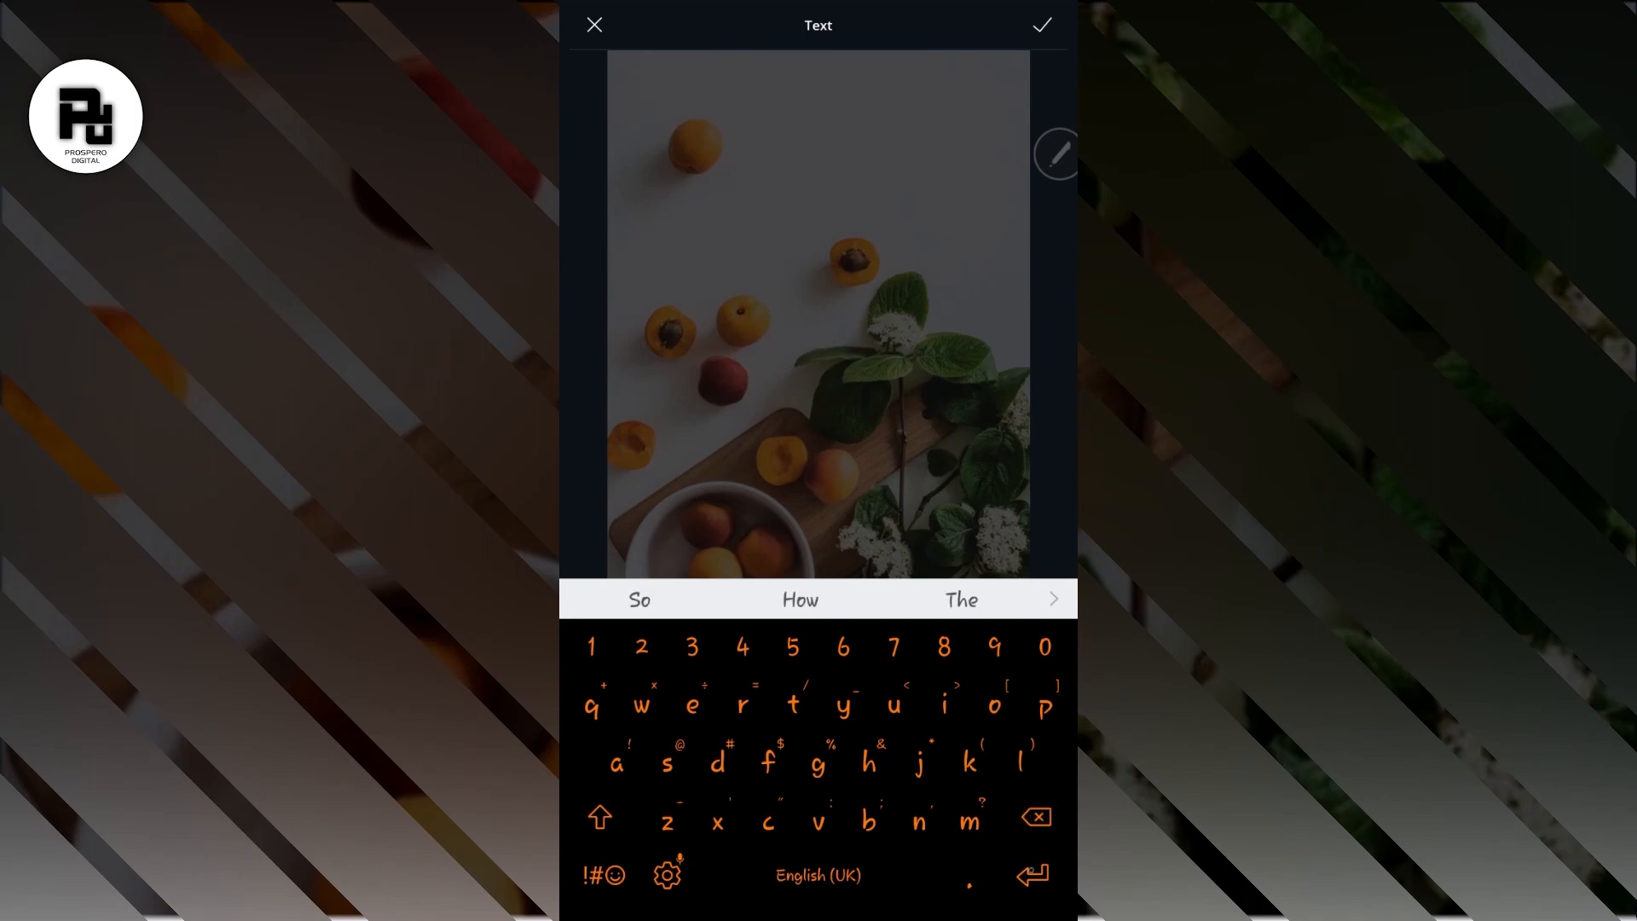
click(1042, 26)
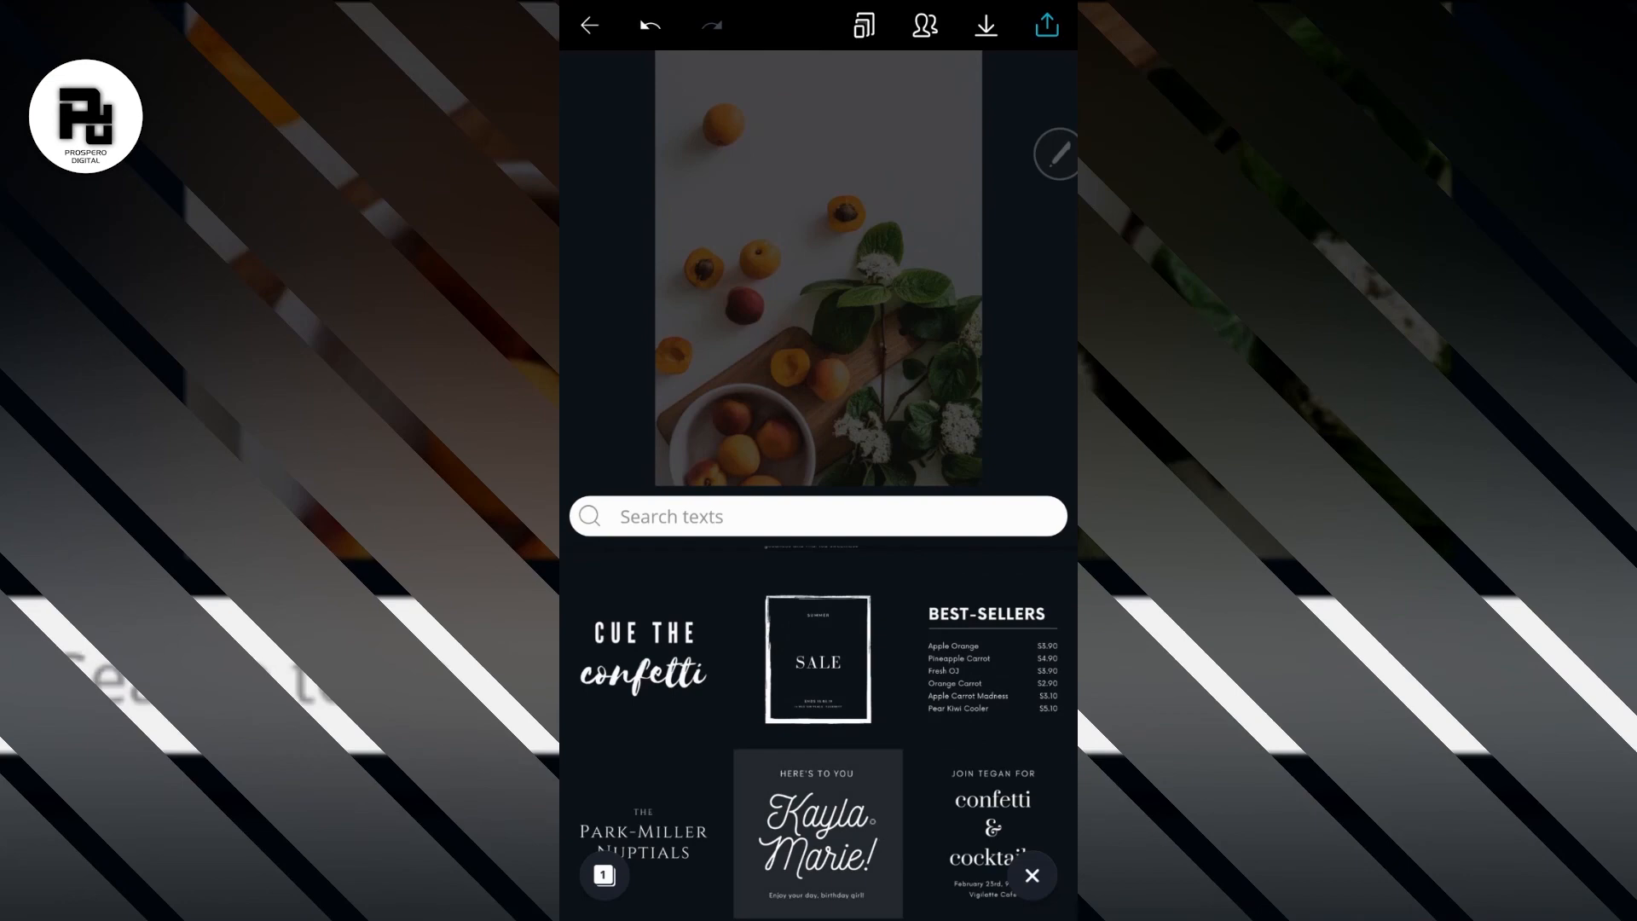
Step: Add the Park-Miller Nuptials heading and move it to the top centre of the page
scroll(down, 3)
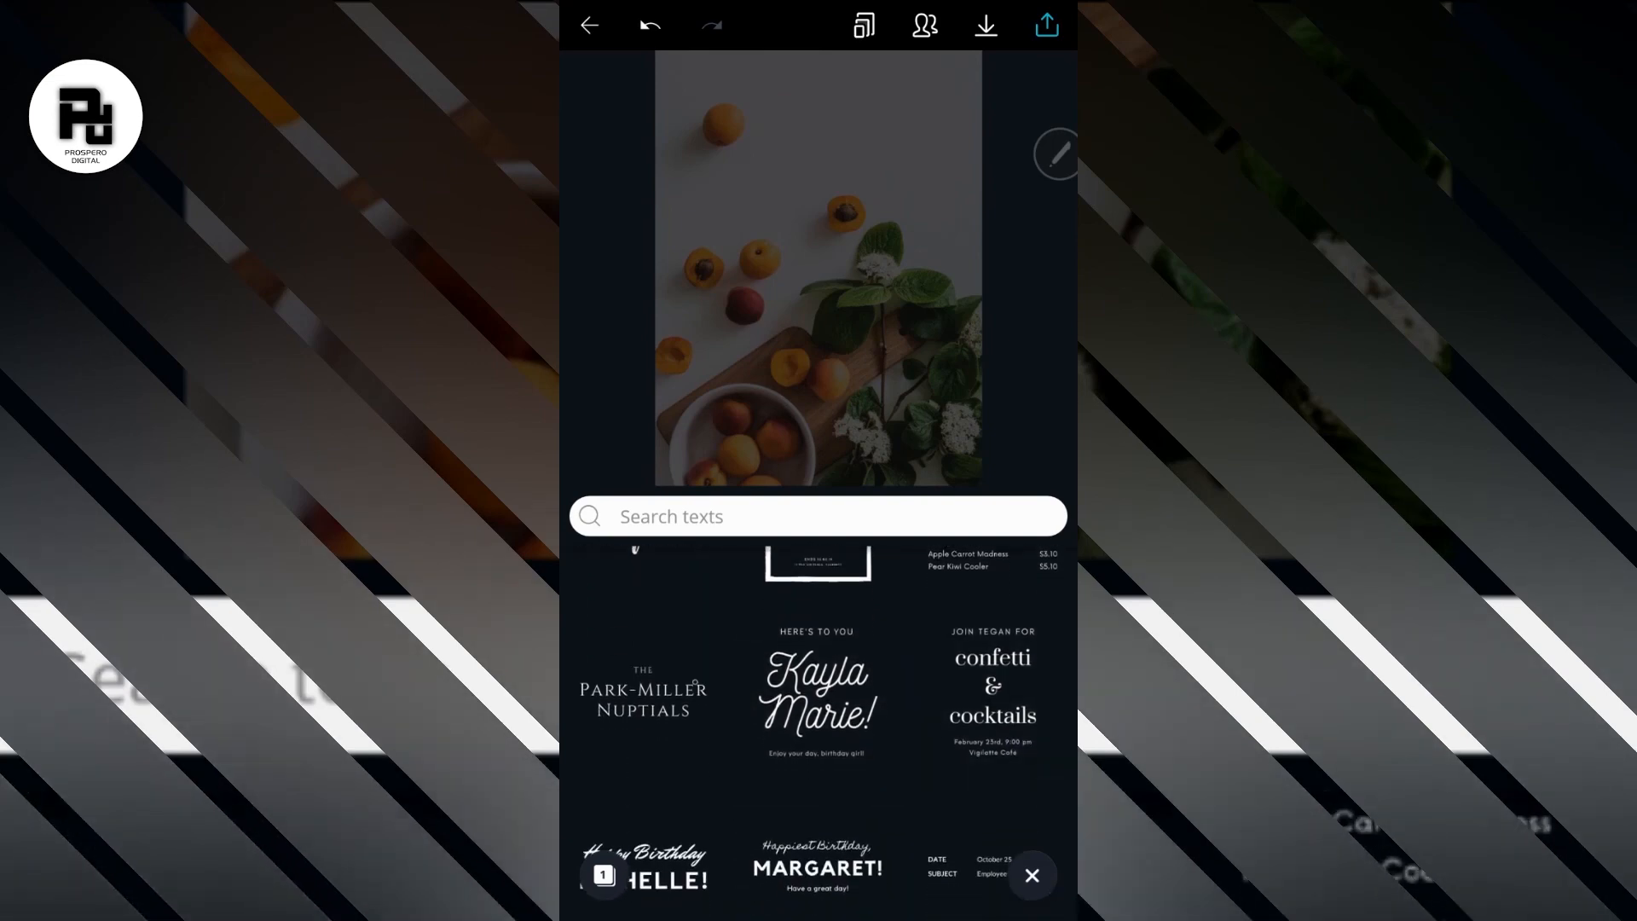
click(645, 699)
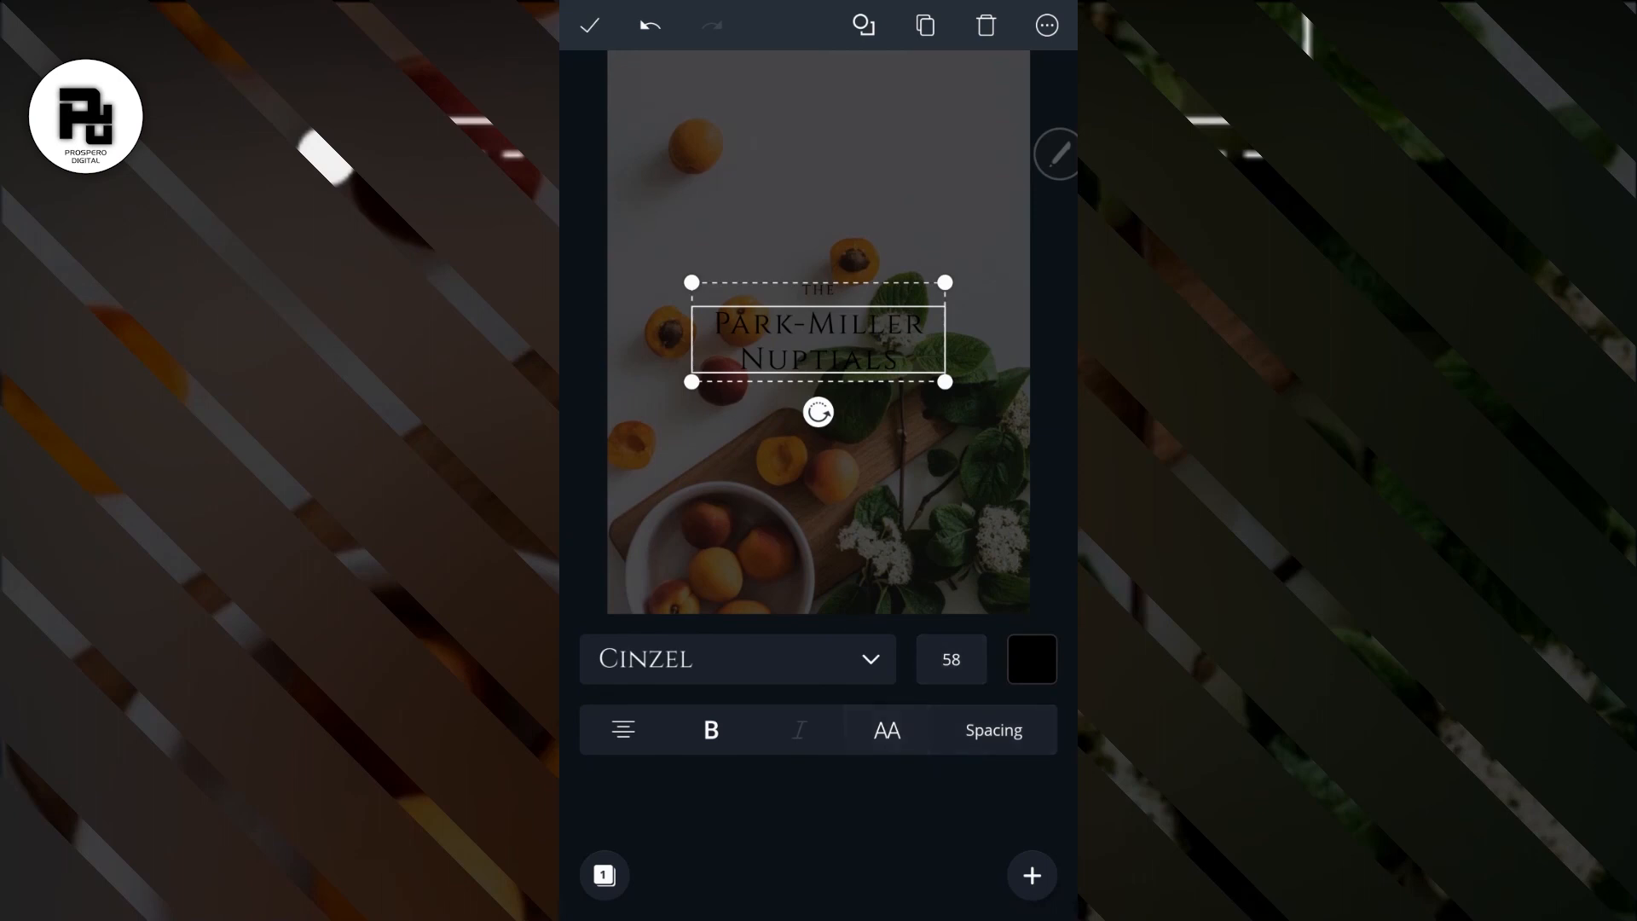
drag(817, 332, 812, 276)
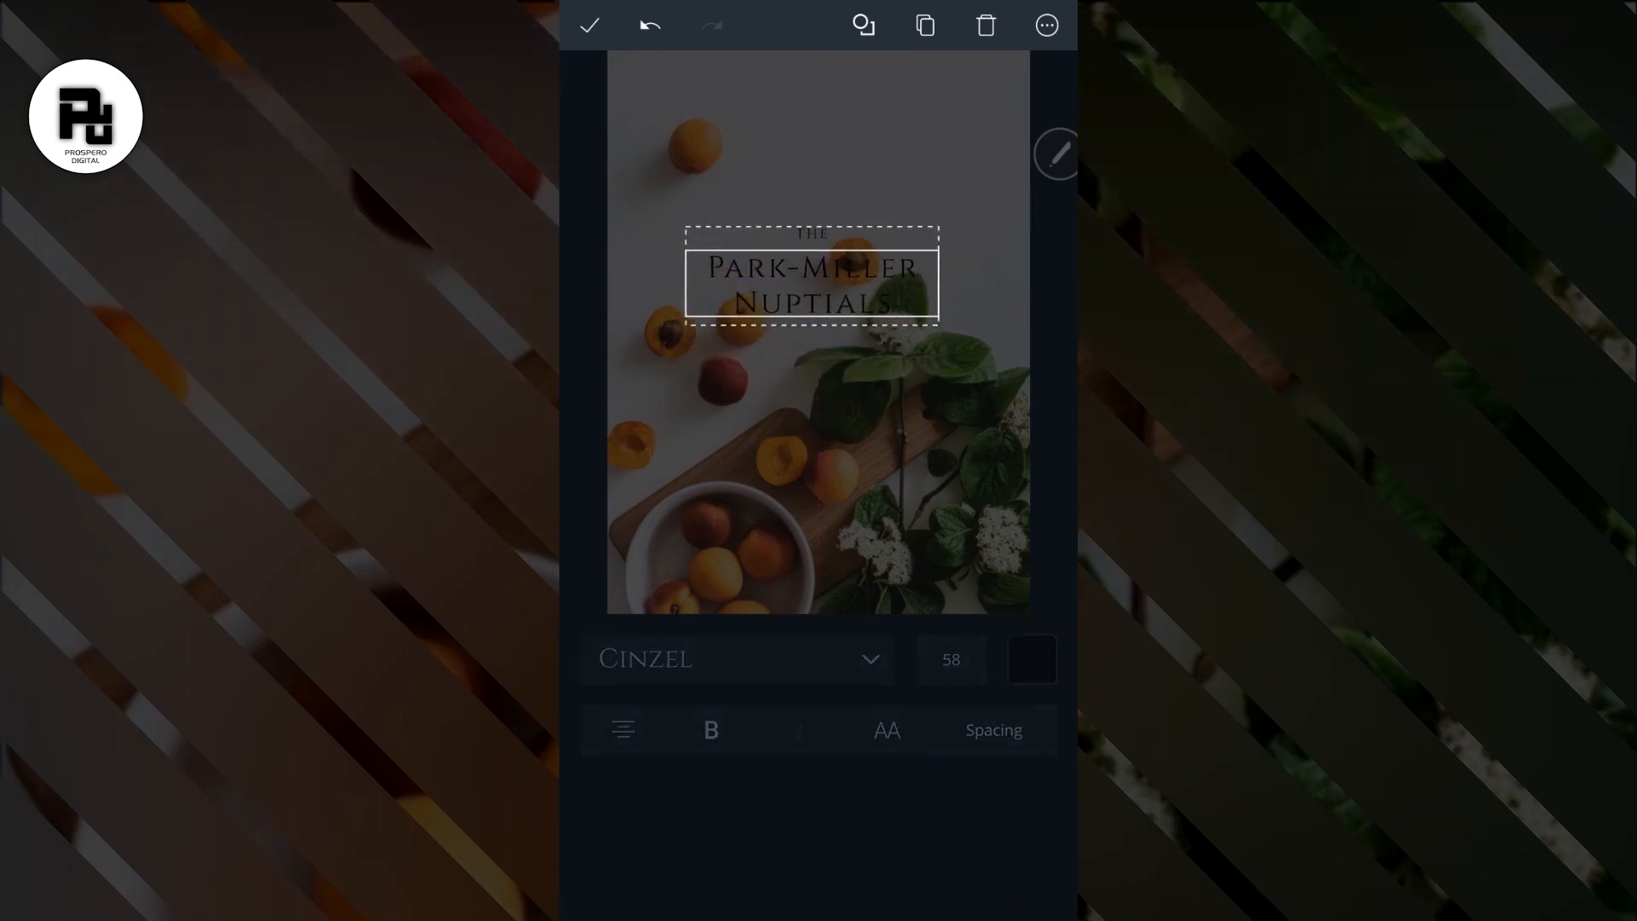
drag(811, 275, 817, 109)
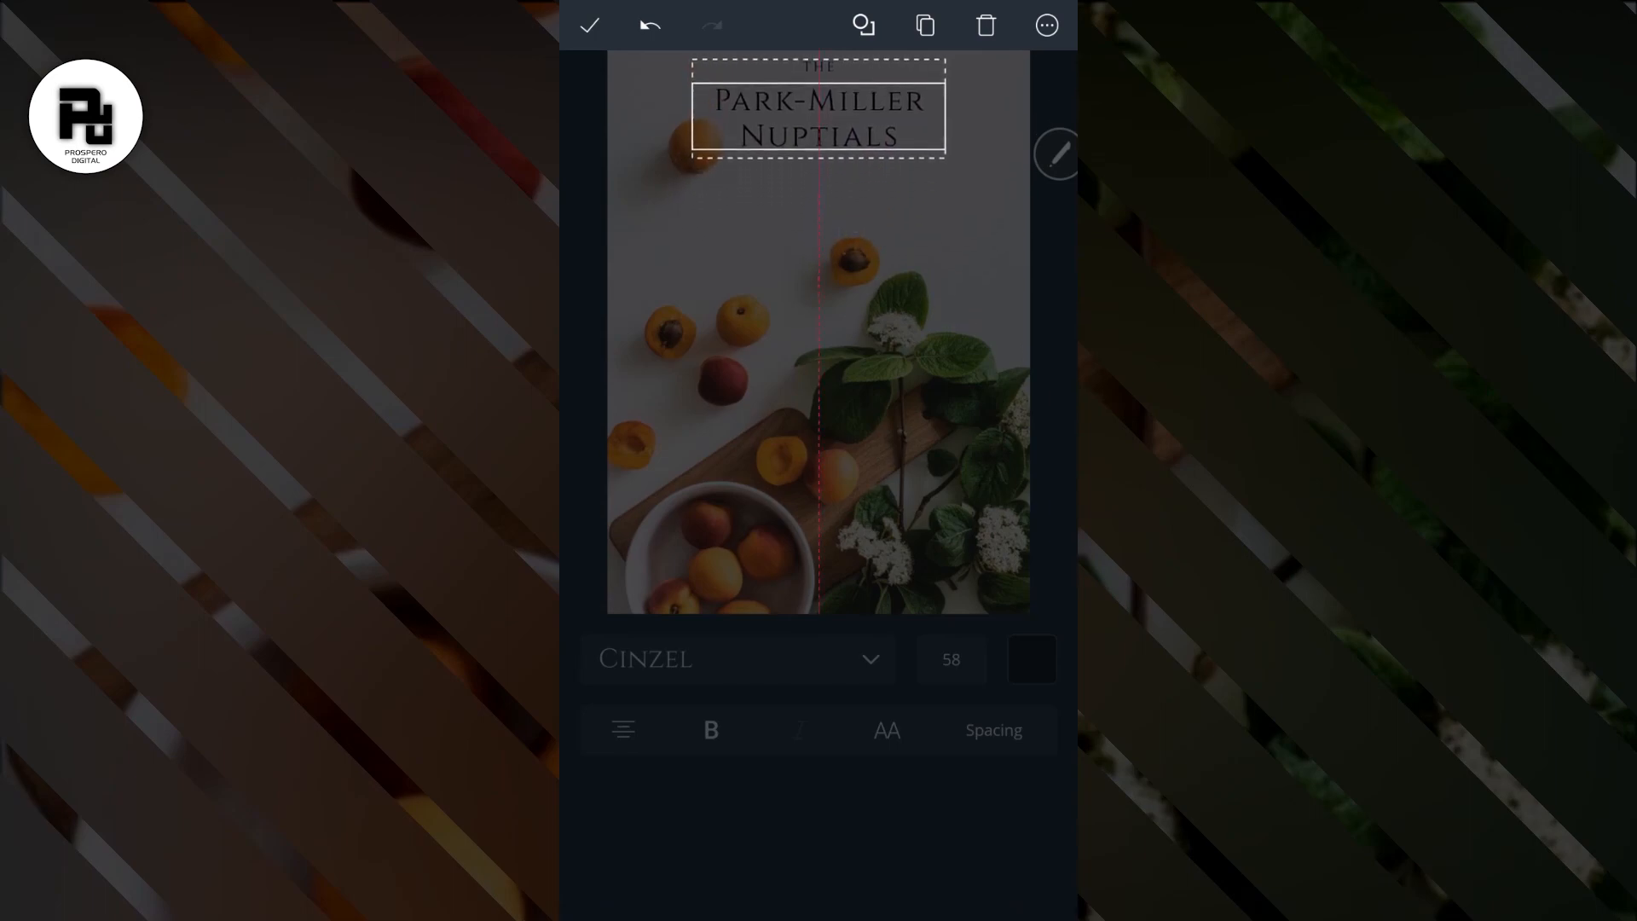